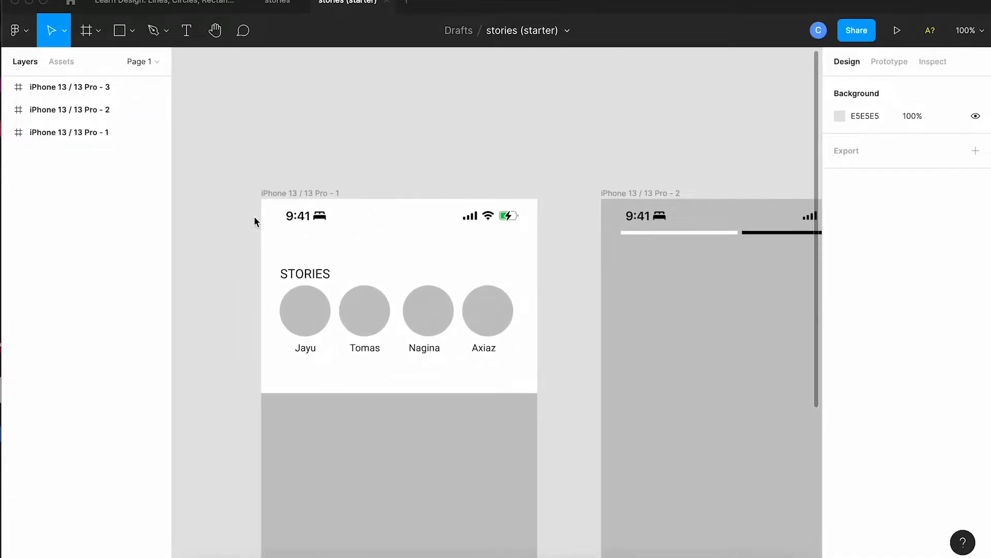
- Draw a full-width 390×82 header bar across the top of the feed frame
{"action": "left_click", "coordinate": [118, 31]}
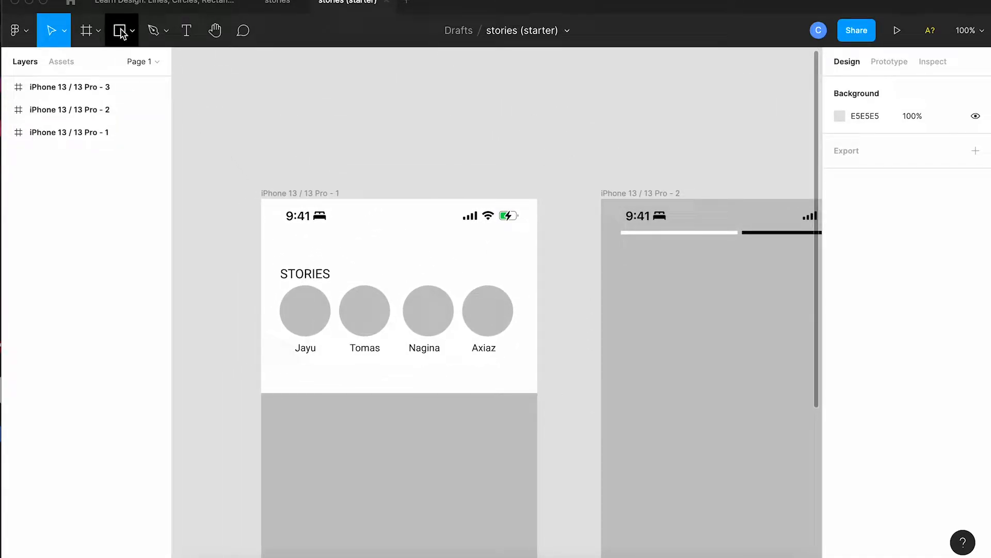
{"action": "left_click", "coordinate": [119, 30]}
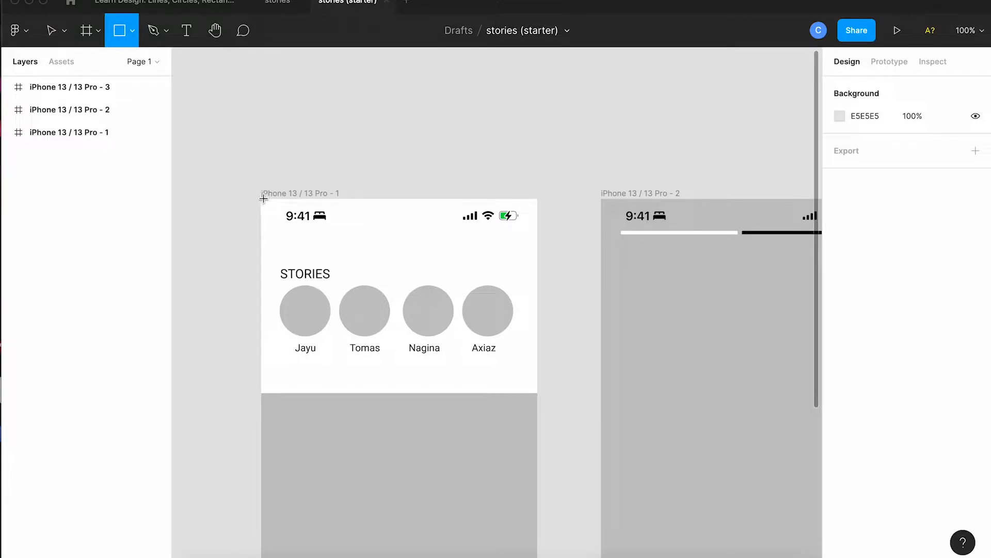
{"action": "left_click_drag", "start_coordinate": [261, 205], "coordinate": [347, 221]}
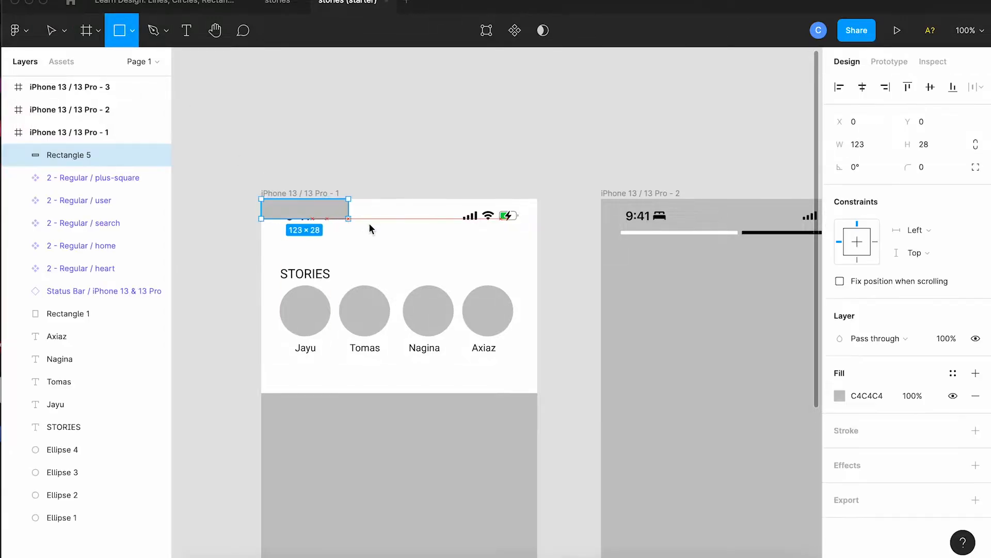
{"action": "left_click_drag", "start_coordinate": [347, 218], "coordinate": [537, 262]}
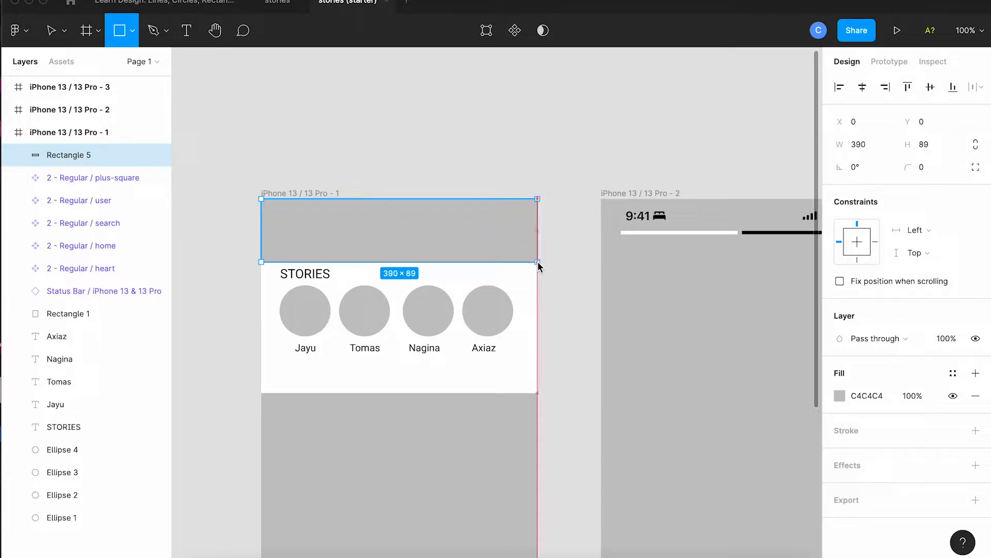
{"action": "left_click_drag", "start_coordinate": [538, 263], "coordinate": [537, 253]}
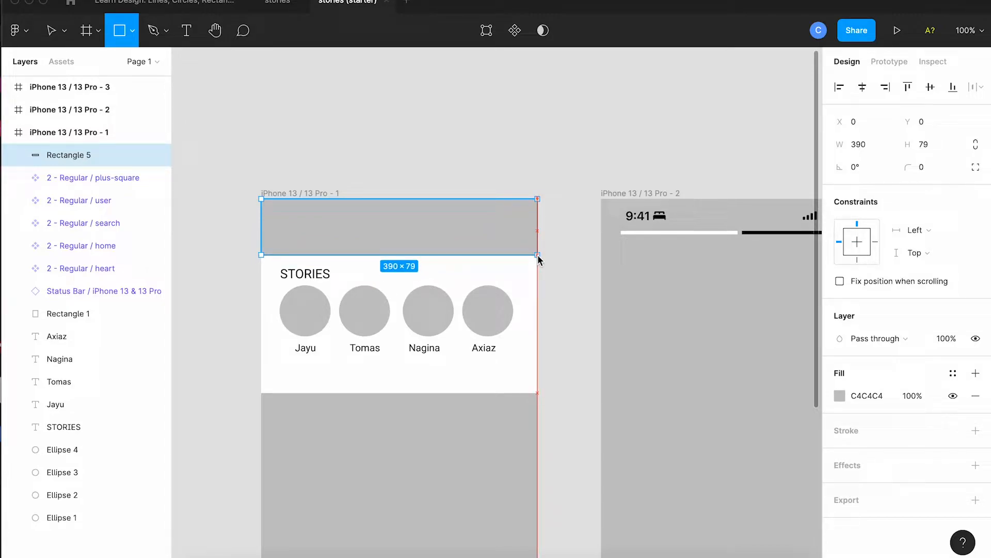
{"action": "left_click_drag", "start_coordinate": [537, 252], "coordinate": [538, 256]}
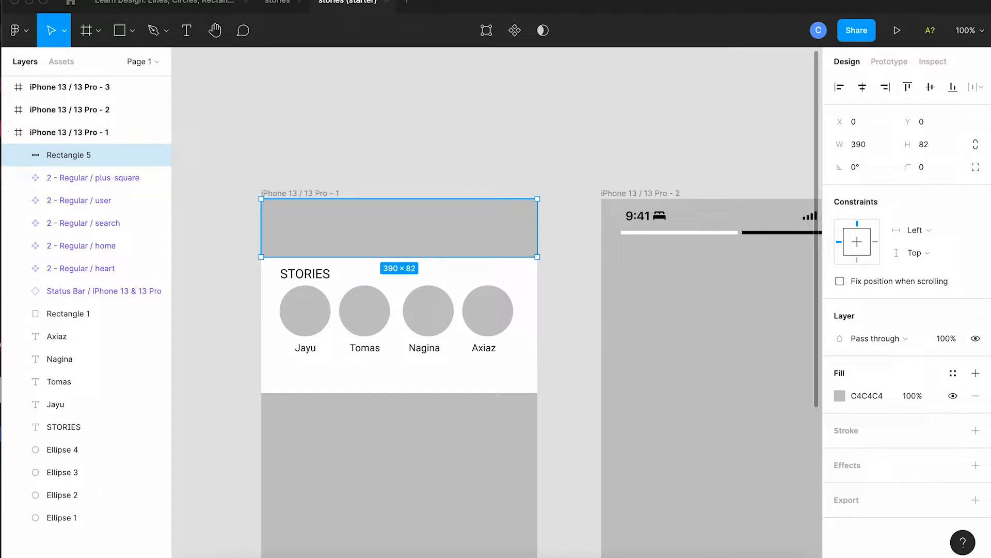
- Send the bar behind the status bar and fill it teal (54CDBF)
{"action": "right_click", "coordinate": [399, 228]}
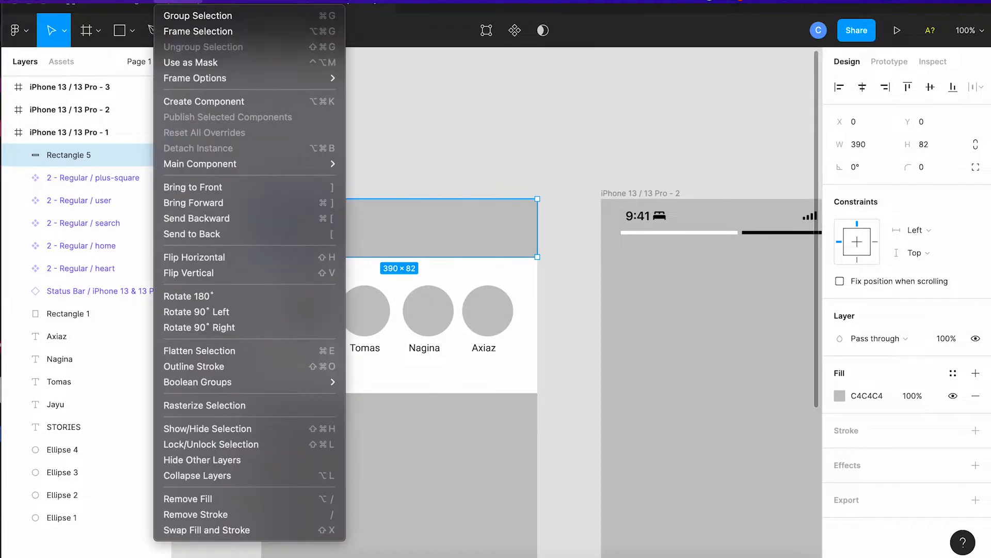
{"action": "mouse_move", "coordinate": [209, 240]}
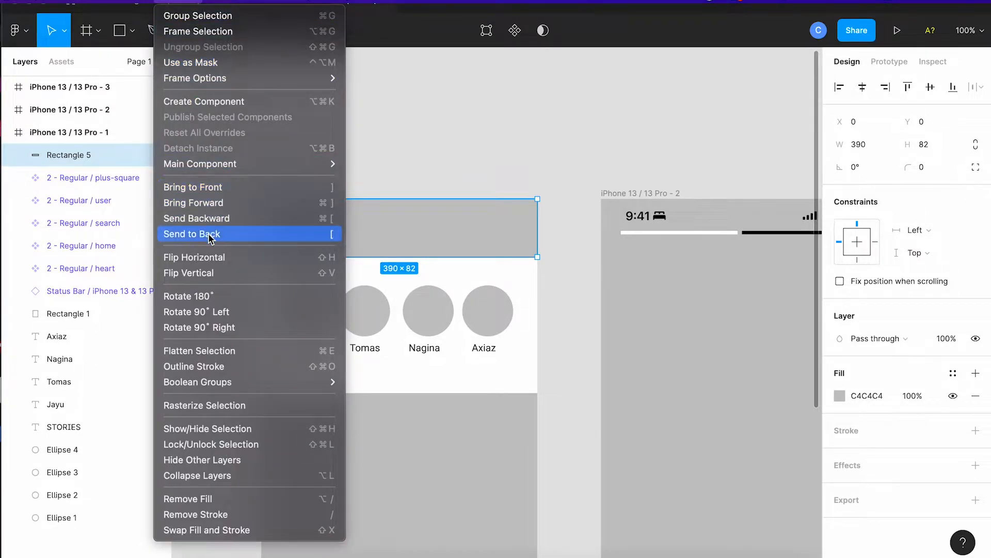
{"action": "left_click", "coordinate": [191, 234]}
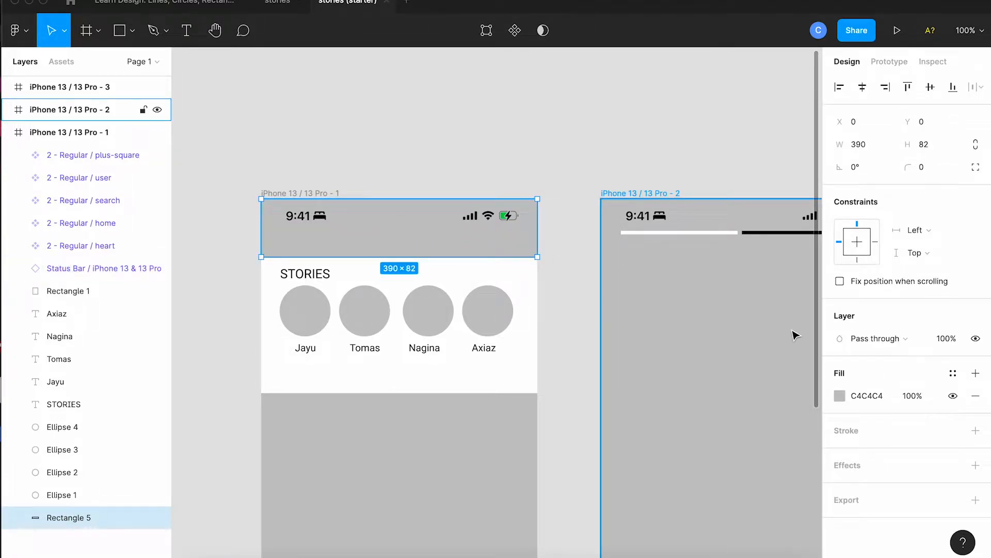
{"action": "left_click", "coordinate": [840, 395]}
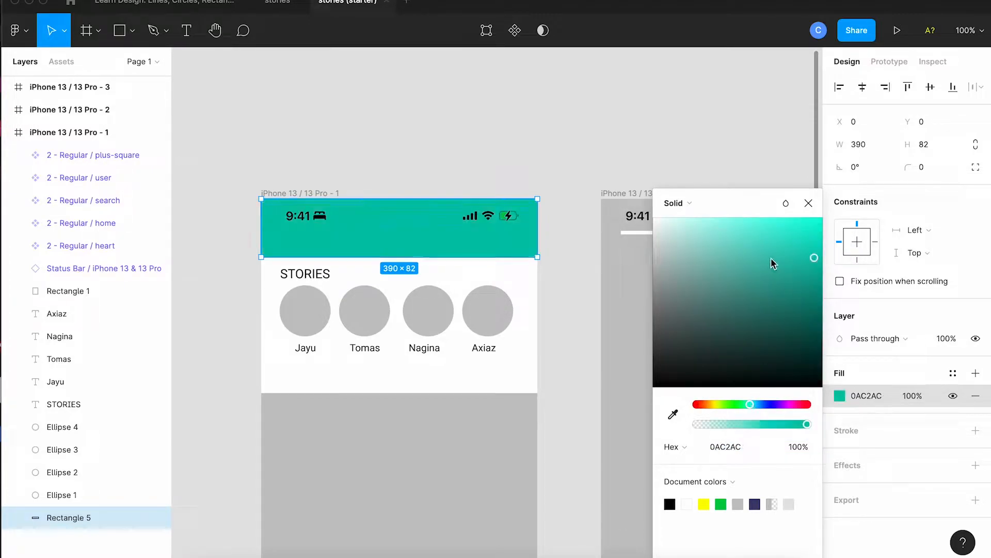
{"action": "left_click", "coordinate": [753, 251]}
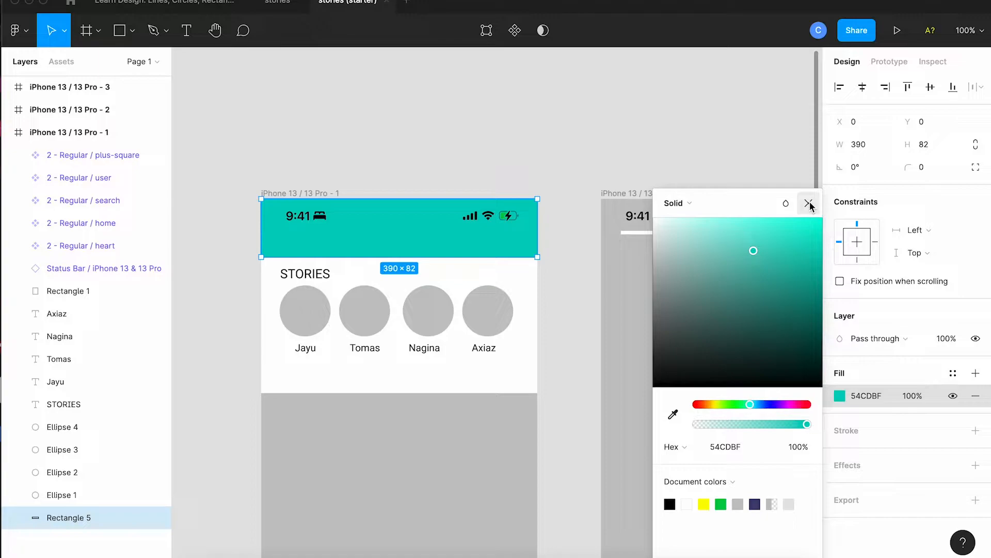
{"action": "left_click", "coordinate": [810, 206]}
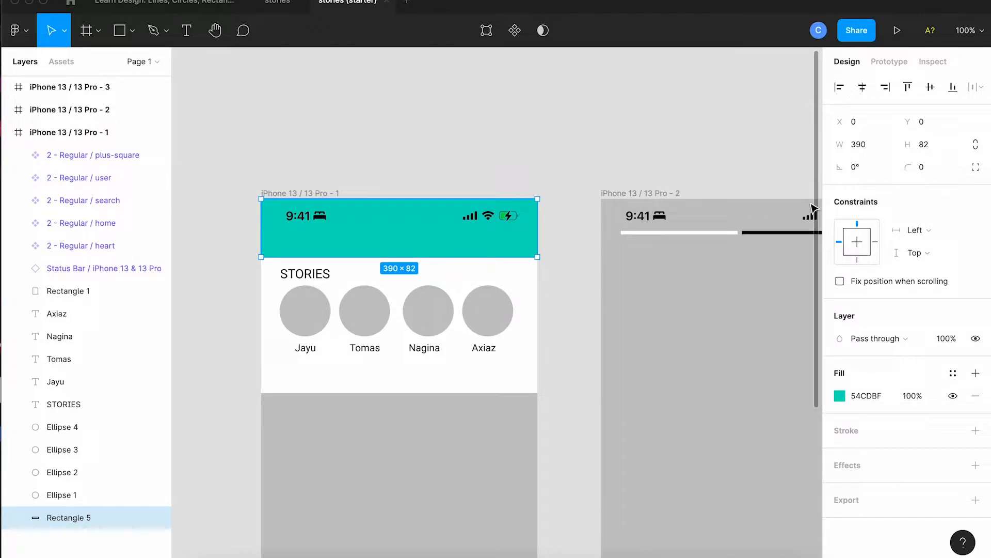
- Add an enlarged 'SuperSocial' title in Lily Script One centred in the header
{"action": "left_click", "coordinate": [636, 129]}
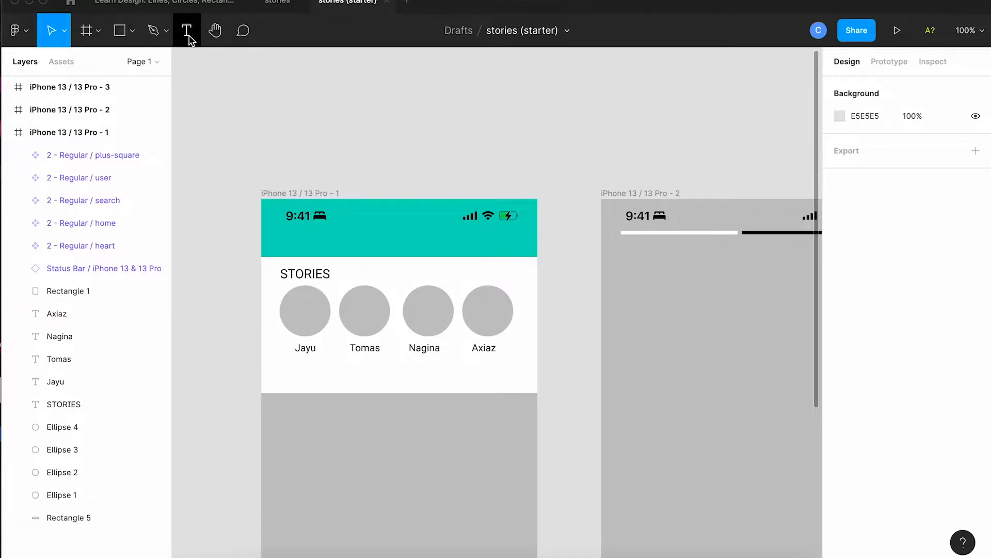
{"action": "left_click", "coordinate": [186, 30]}
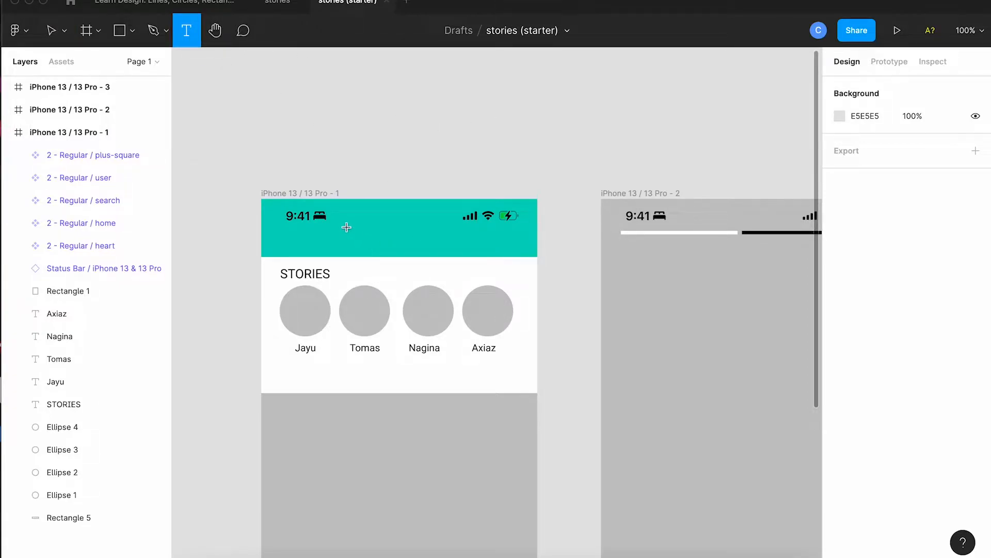
{"action": "left_click_drag", "start_coordinate": [341, 223], "coordinate": [465, 249]}
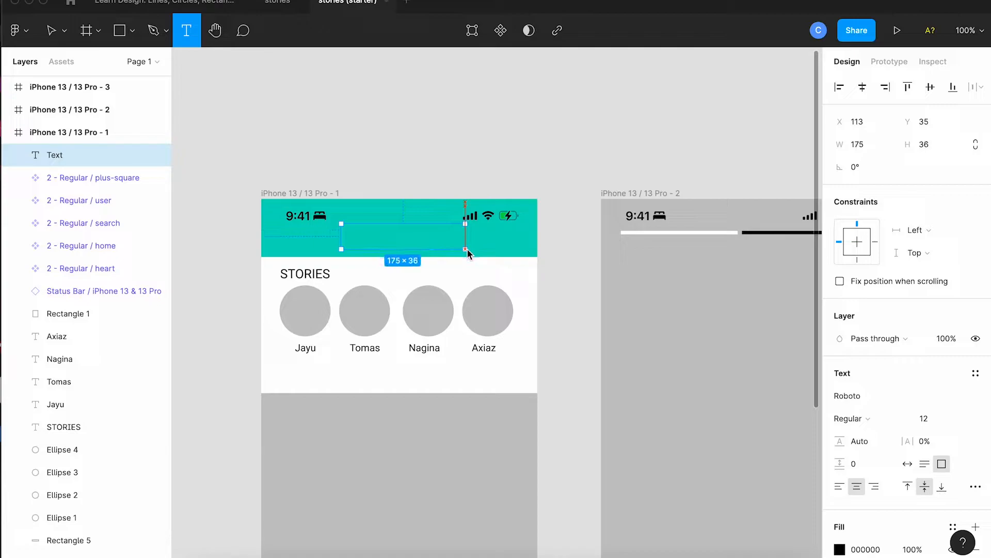
{"action": "type", "text": "SuperSocial"}
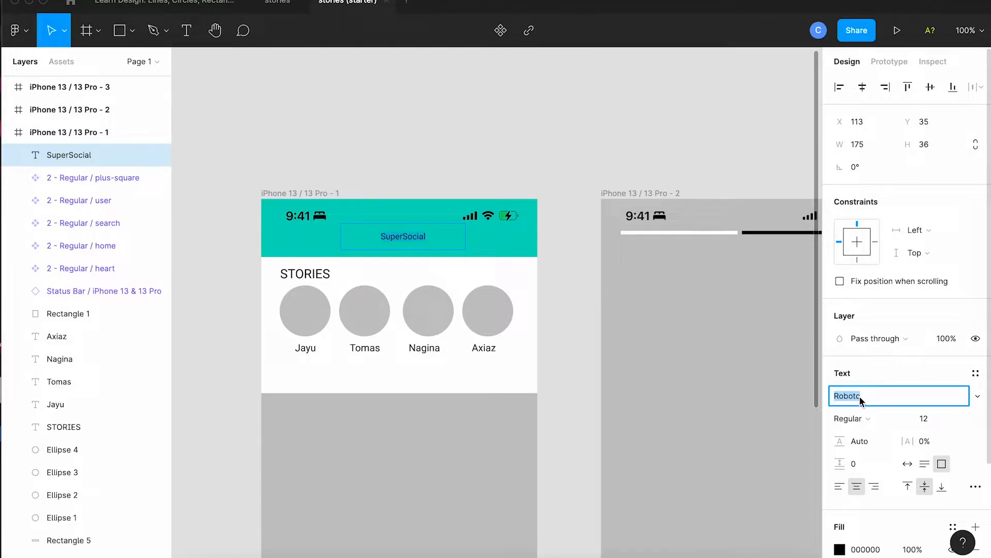
{"action": "type", "text": "Lilita One"}
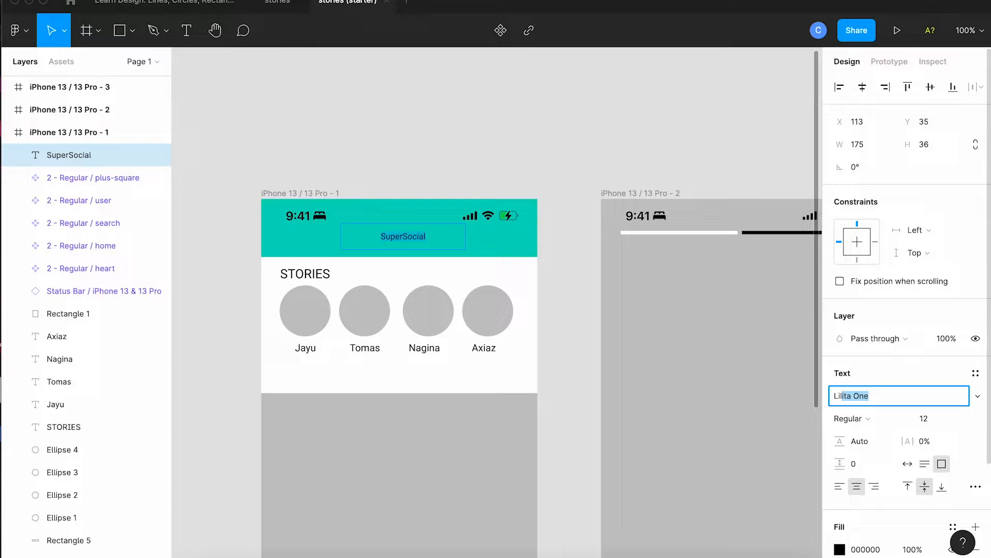
{"action": "type", "text": "Lily Script One"}
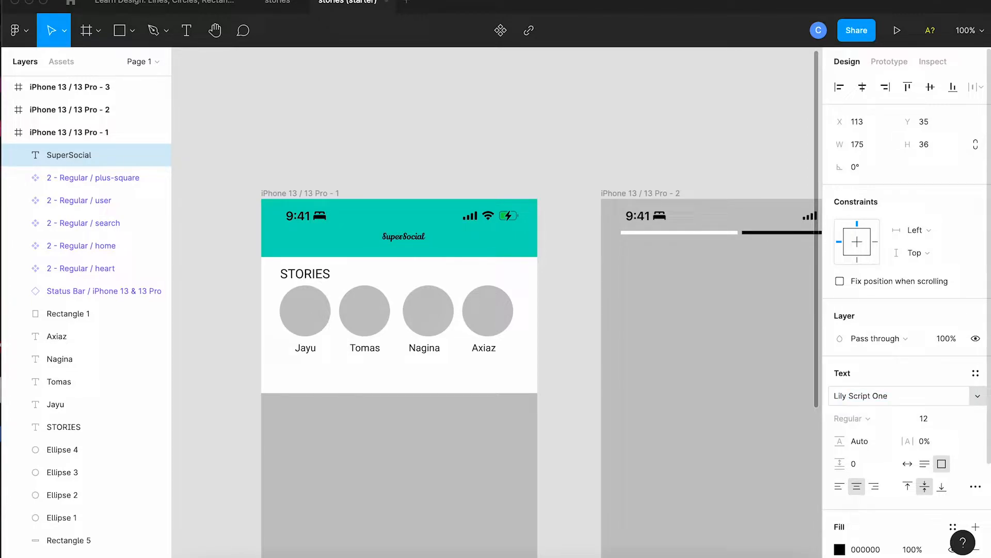
{"action": "left_click", "coordinate": [932, 418]}
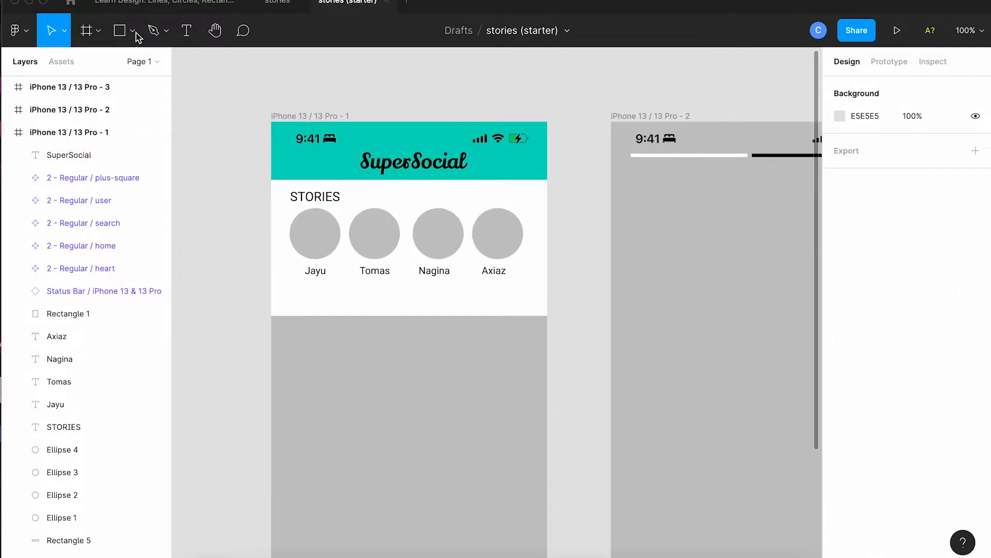
- Import the profile PNGs and place a portrait into each of the four story circles
{"action": "left_click", "coordinate": [133, 31]}
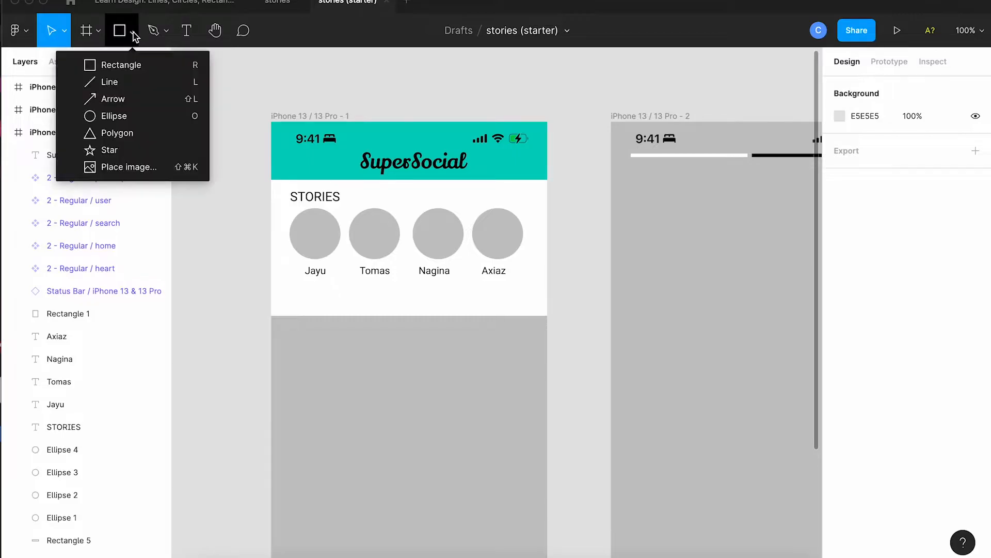
{"action": "left_click", "coordinate": [129, 166]}
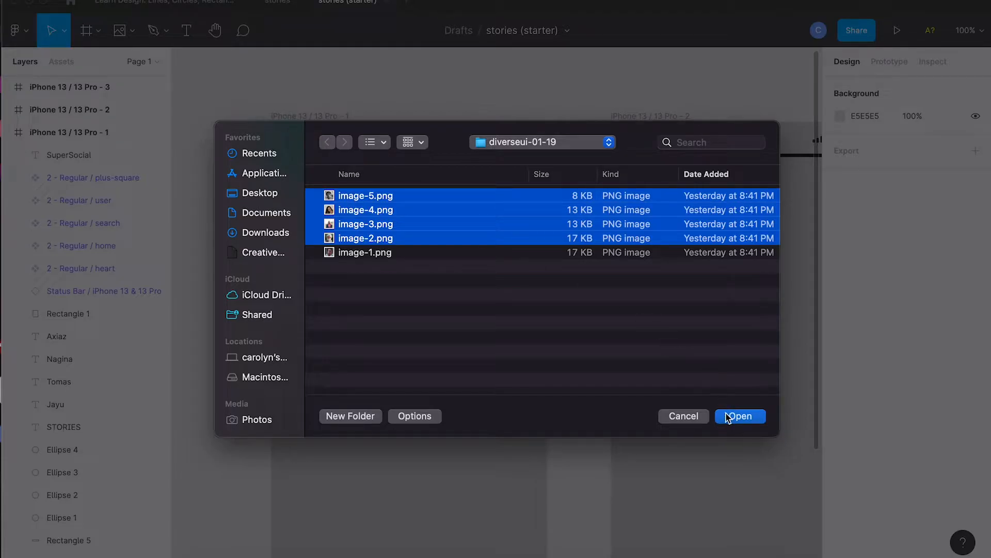
{"action": "left_click", "coordinate": [739, 416]}
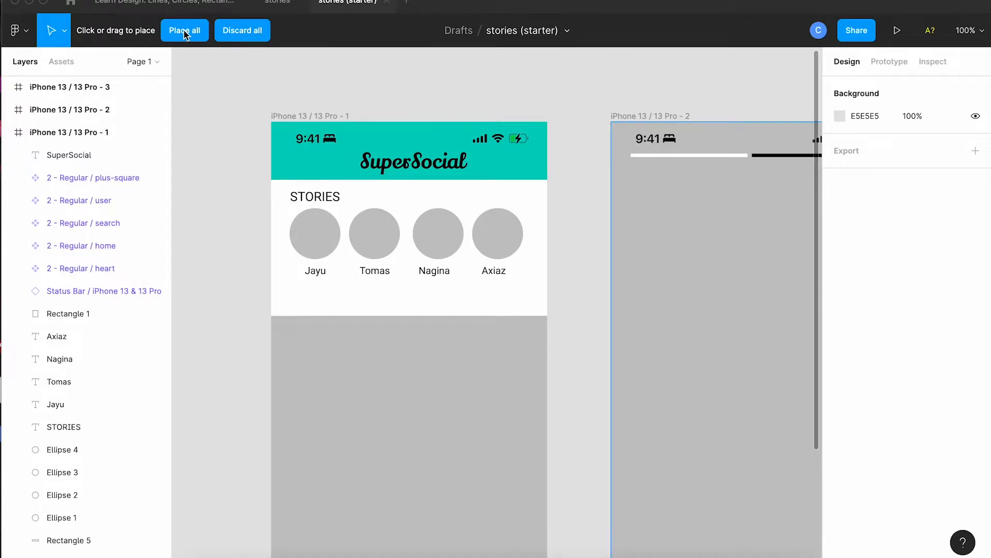
{"action": "left_click", "coordinate": [497, 233]}
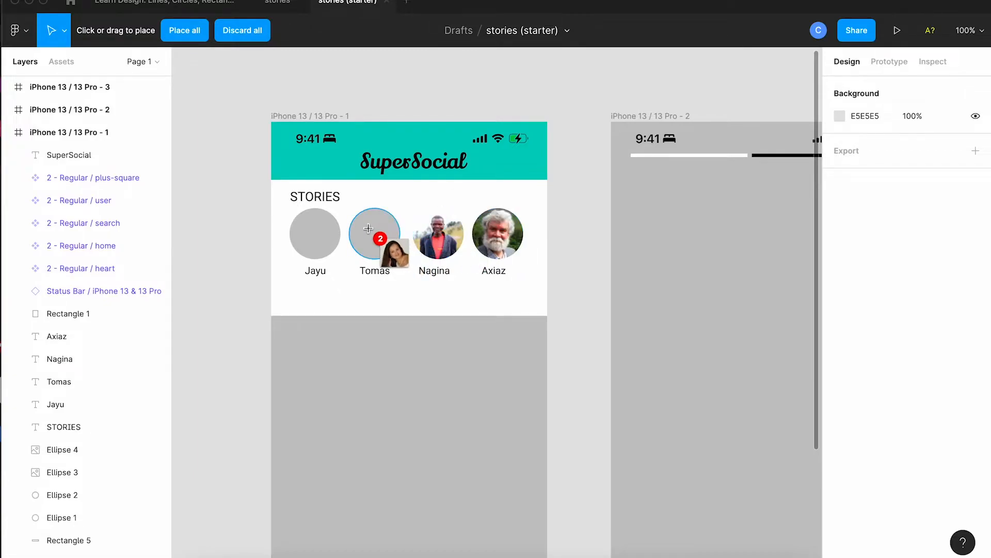
{"action": "left_click", "coordinate": [315, 233]}
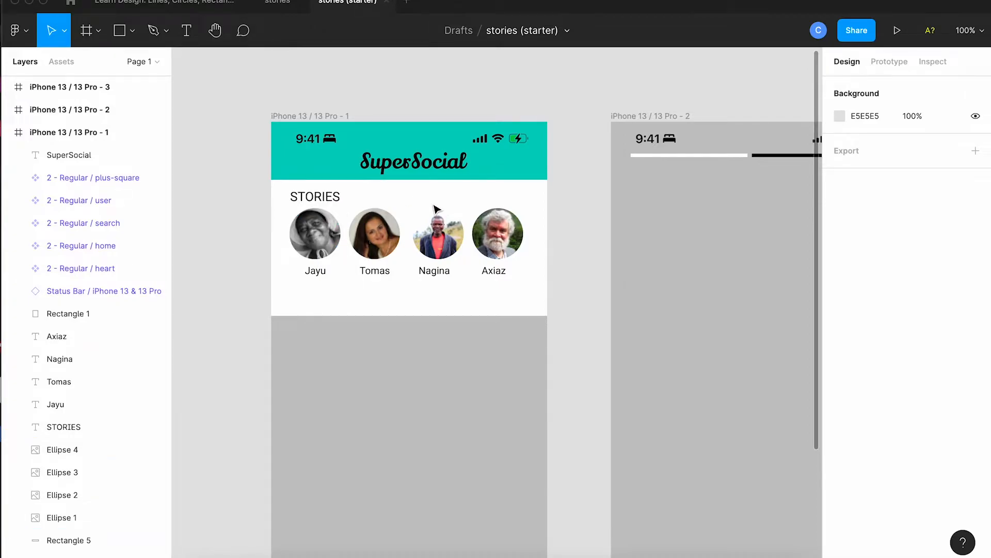
{"action": "left_click", "coordinate": [315, 233]}
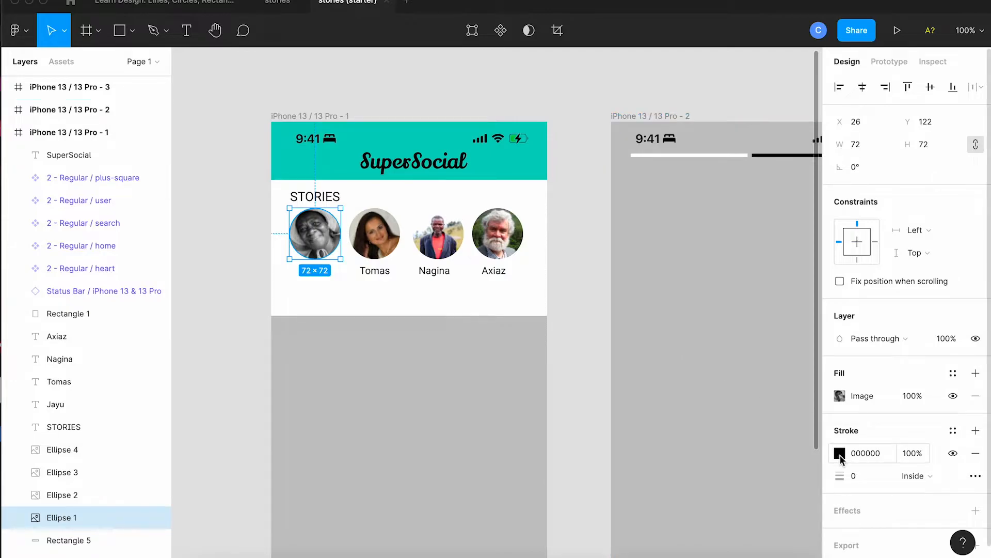
- Give Jayu's photo a 4px teal outline and add a small outlined avatar labelled Jayu
{"action": "left_click", "coordinate": [840, 453]}
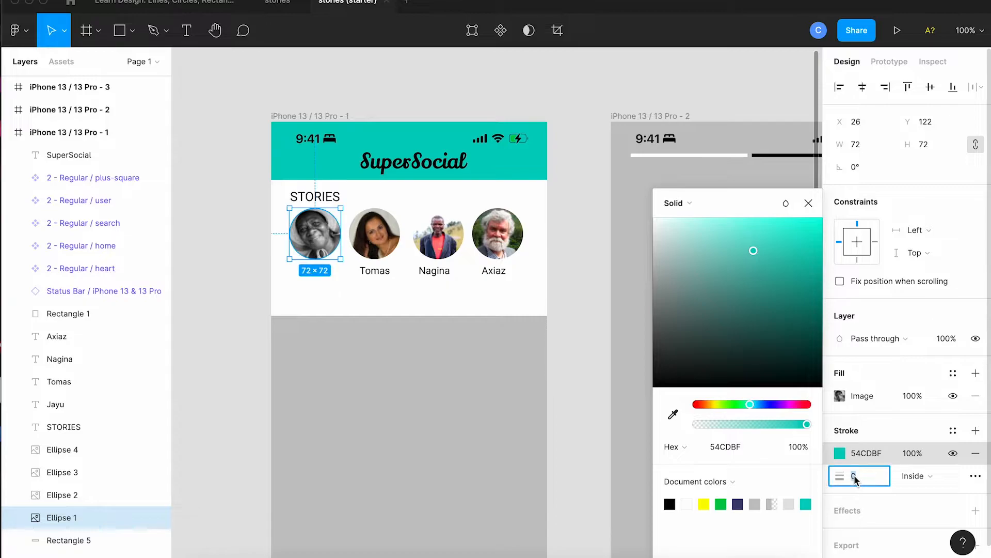
{"action": "type", "text": "4"}
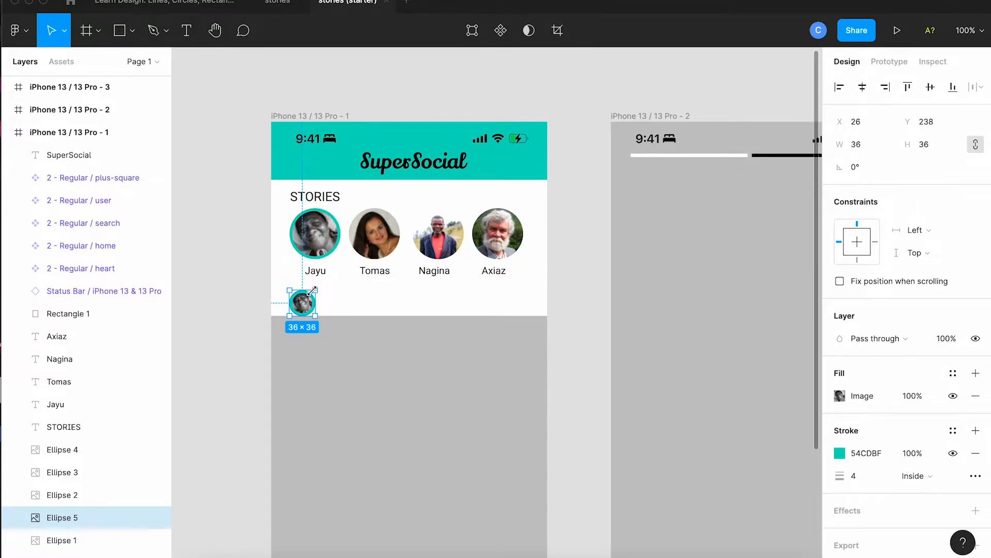
{"action": "left_click_drag", "start_coordinate": [302, 304], "coordinate": [302, 297]}
{"action": "type", "text": "2"}
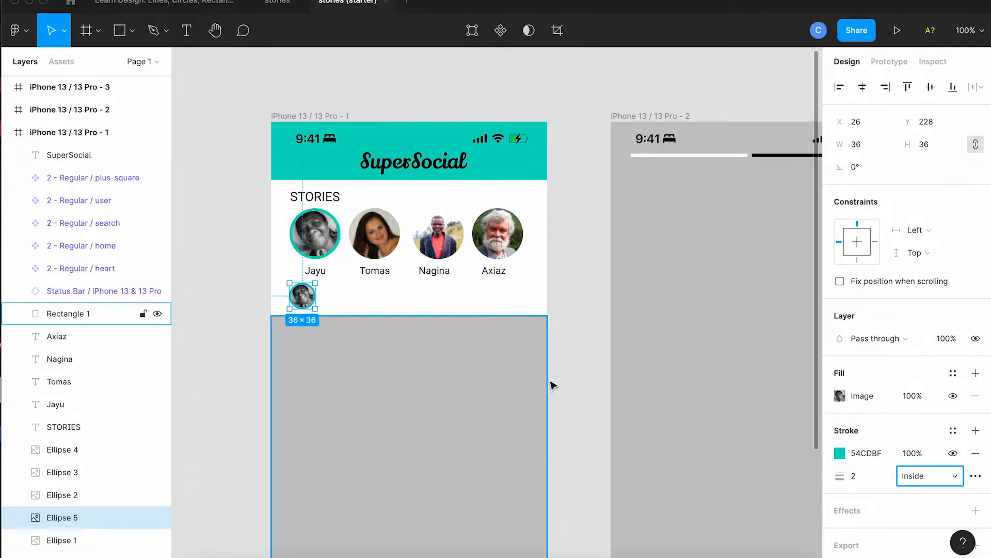
{"action": "left_click", "coordinate": [315, 271]}
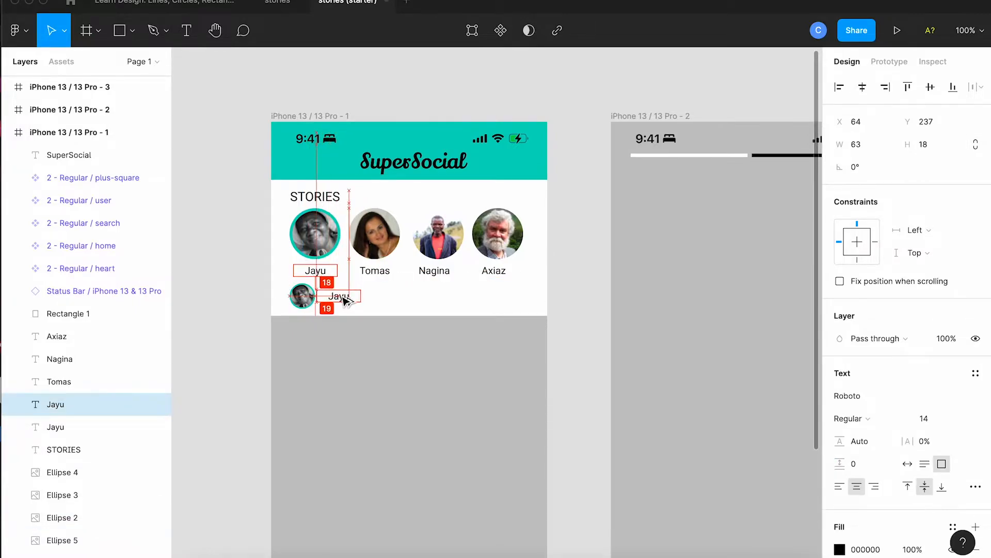
{"action": "left_click_drag", "start_coordinate": [341, 296], "coordinate": [335, 296]}
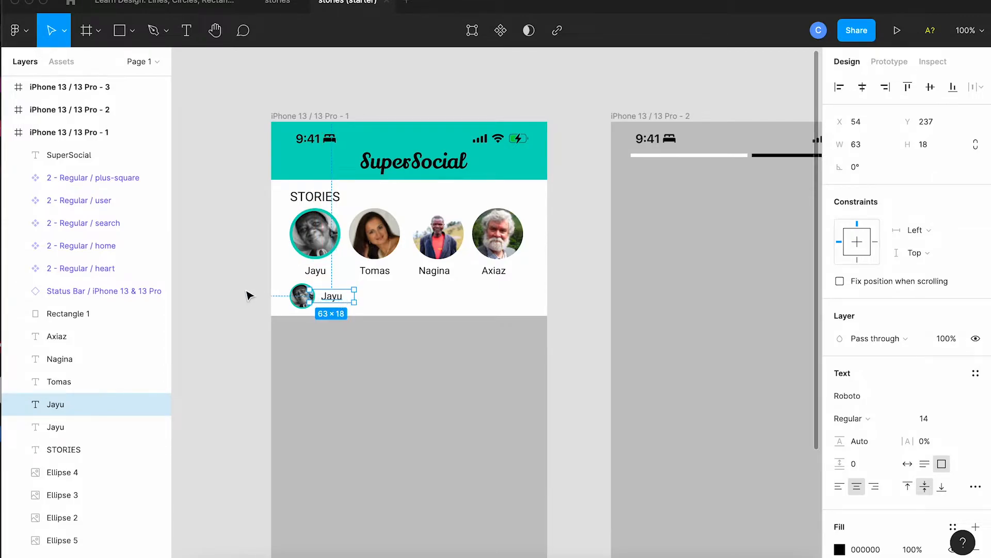
{"action": "left_click", "coordinate": [247, 301]}
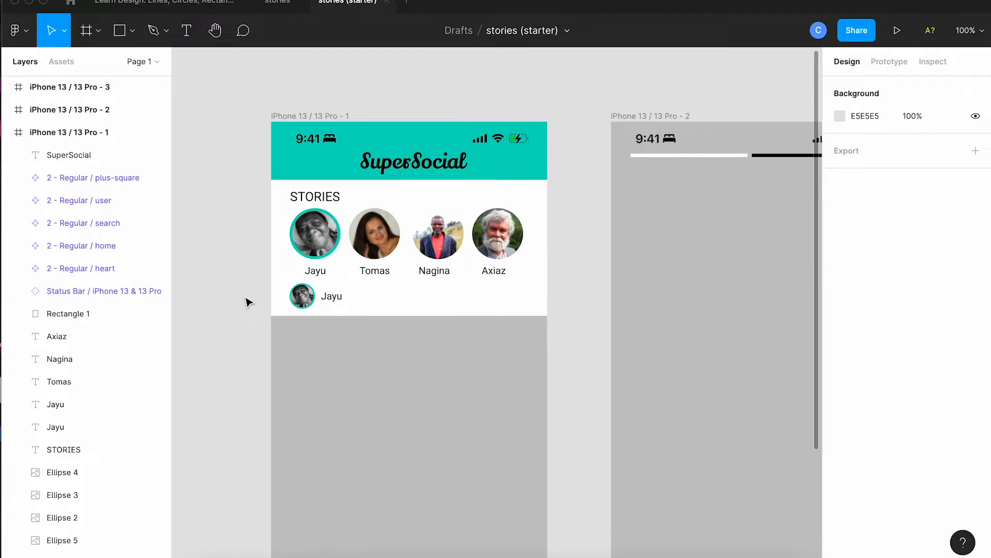
- Fill the post area with the woman-at-window photo and recolour the home icon
{"action": "scroll", "scroll_direction": "down", "scroll_amount": 3}
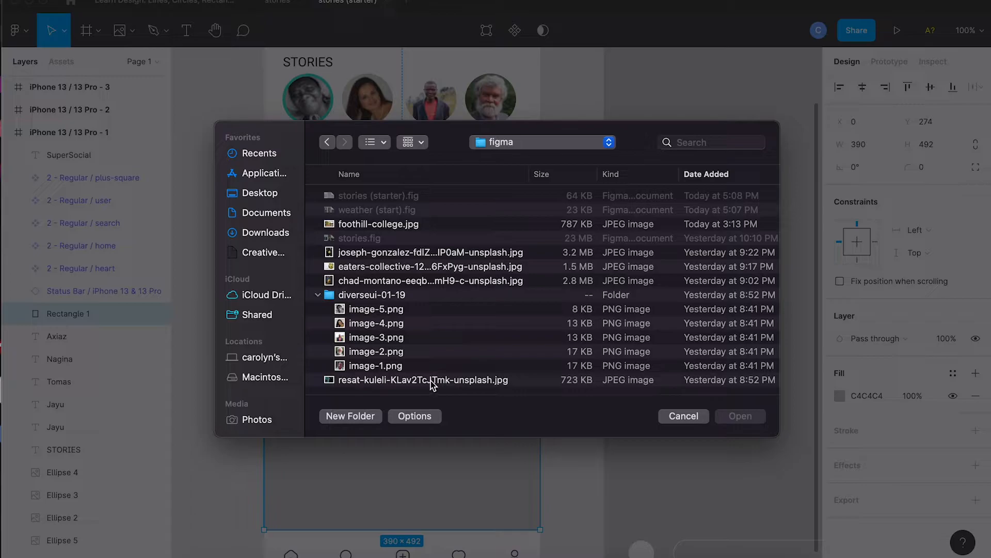
{"action": "left_click", "coordinate": [683, 415]}
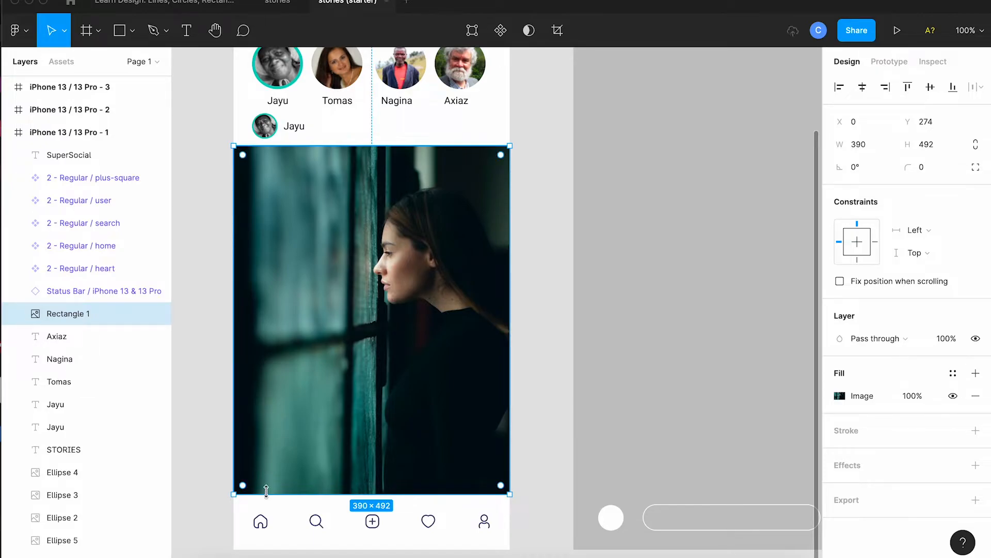
{"action": "left_click", "coordinate": [260, 521]}
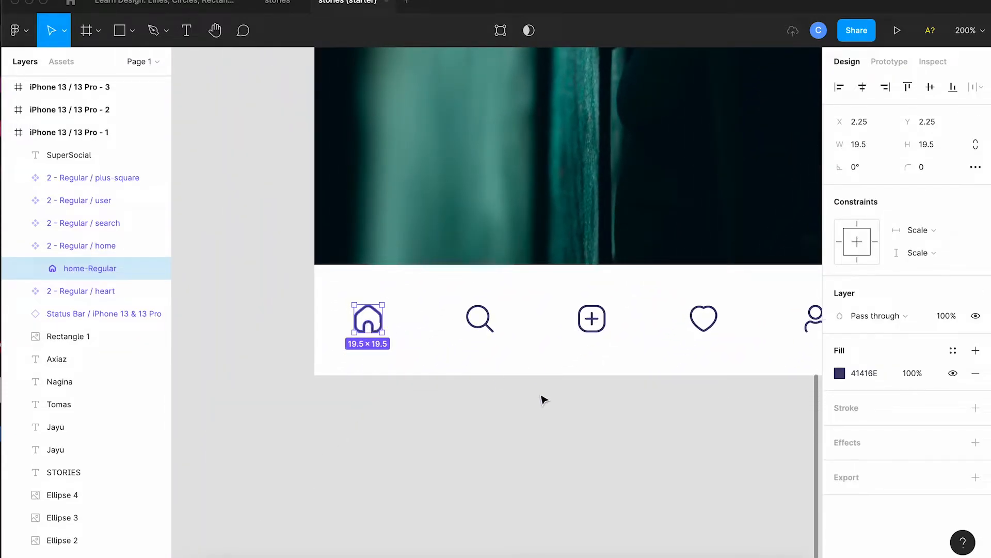
{"action": "left_click", "coordinate": [839, 372]}
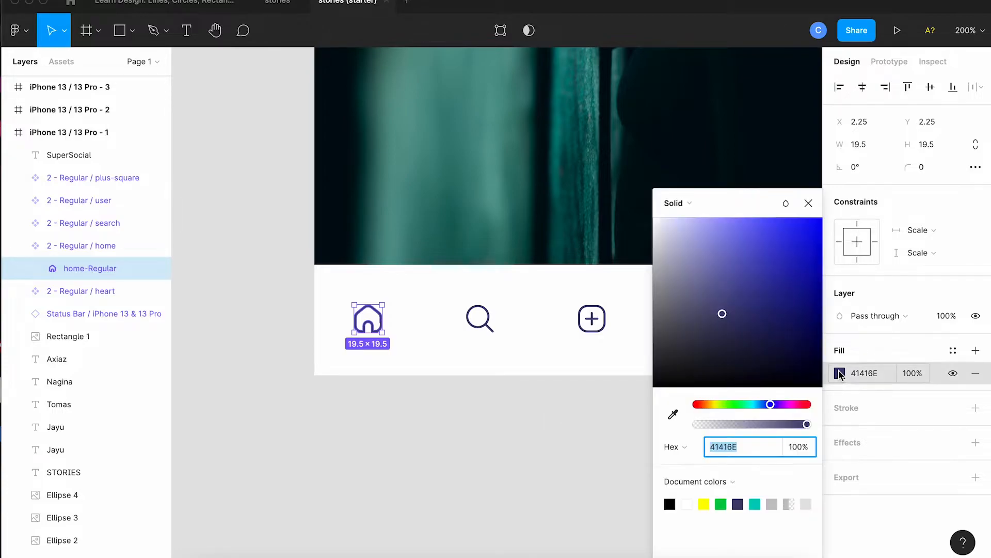
{"action": "left_click", "coordinate": [755, 504]}
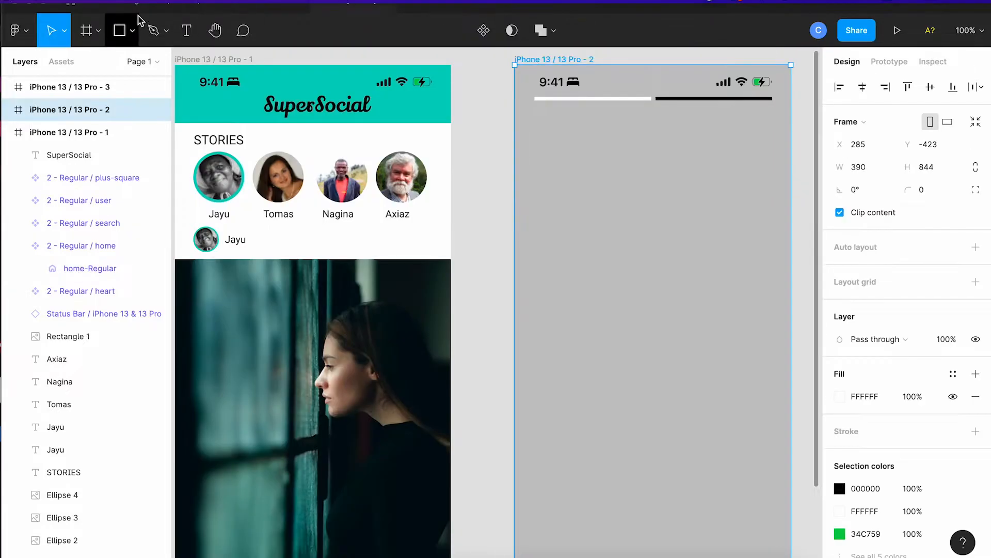
- Draw the pancake story's progress lines in white, dimming one to 50% opacity
{"action": "left_click", "coordinate": [136, 31]}
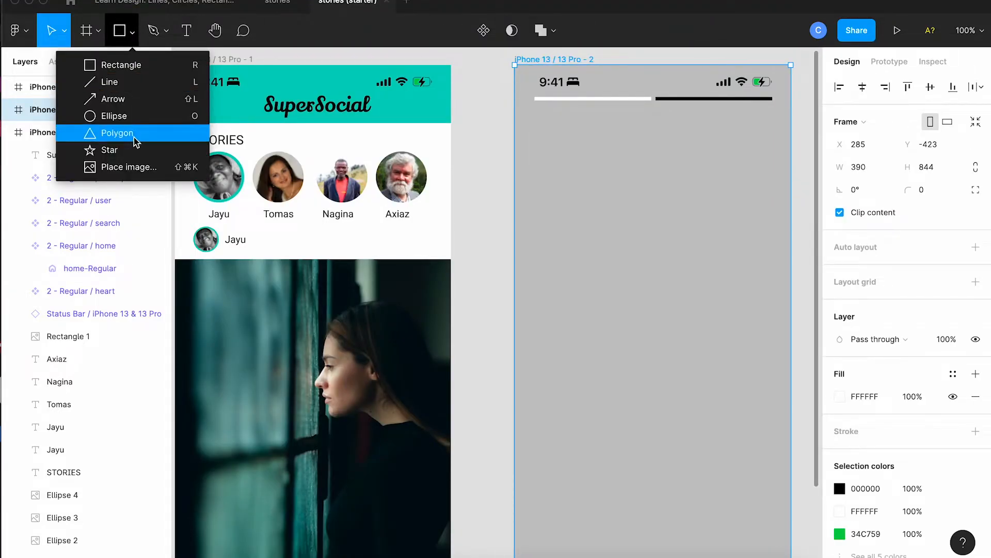
{"action": "left_click", "coordinate": [129, 166]}
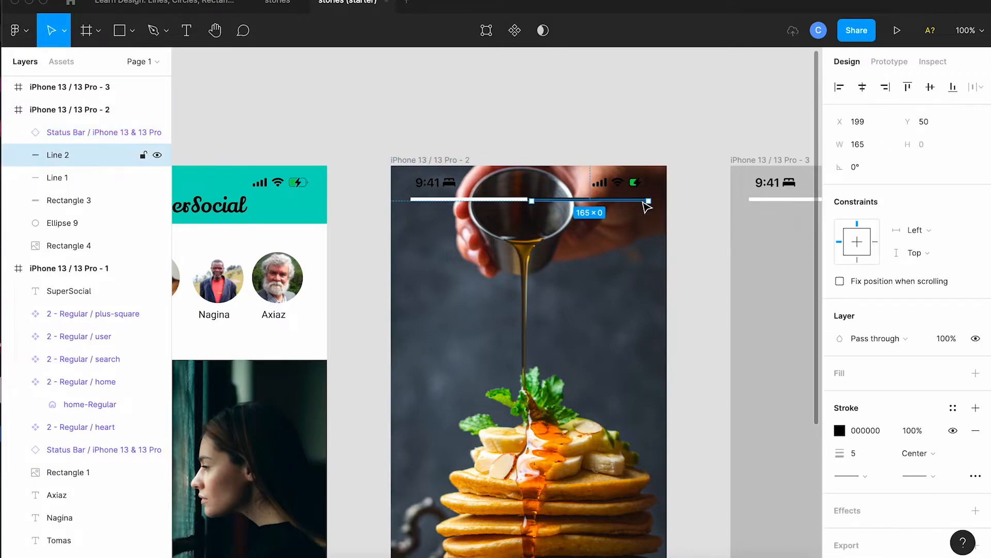
{"action": "left_click", "coordinate": [839, 430]}
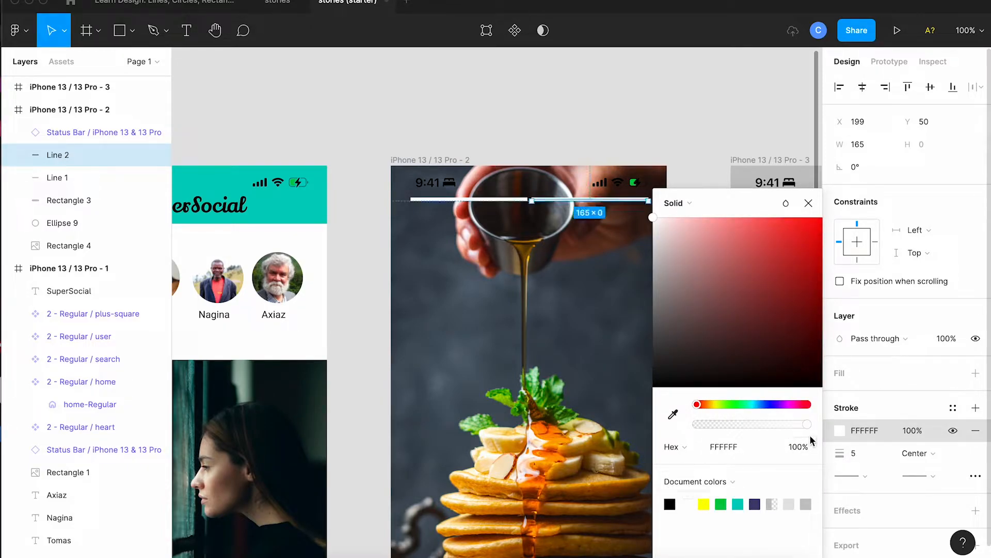
{"action": "key", "text": "5"}
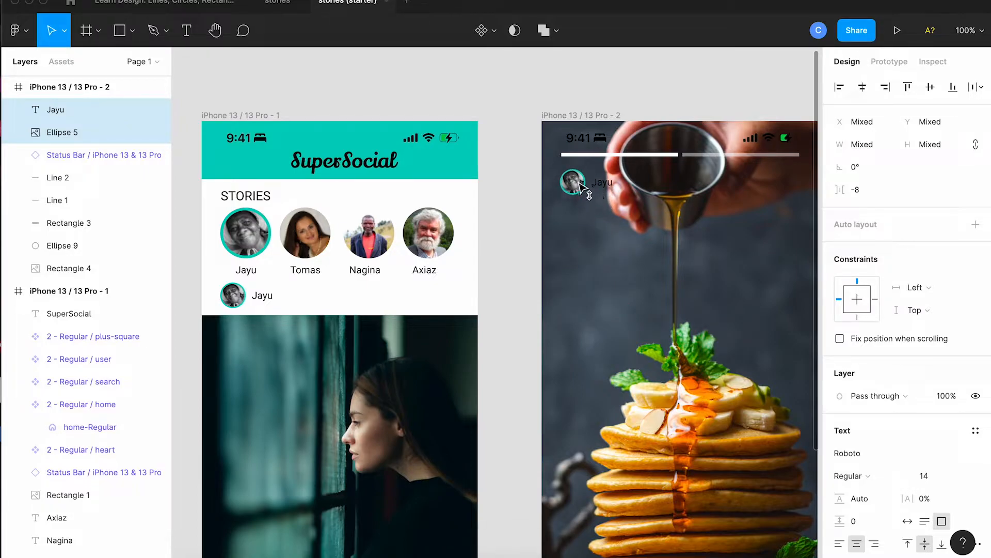
- Make the Jayu name on the pancake story white
{"action": "left_click", "coordinate": [576, 181]}
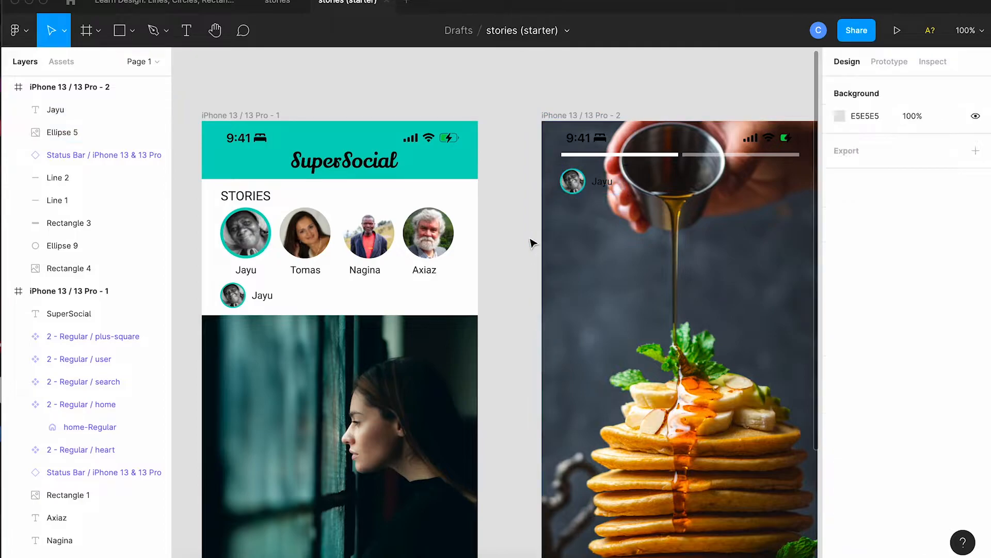
{"action": "left_click", "coordinate": [601, 181]}
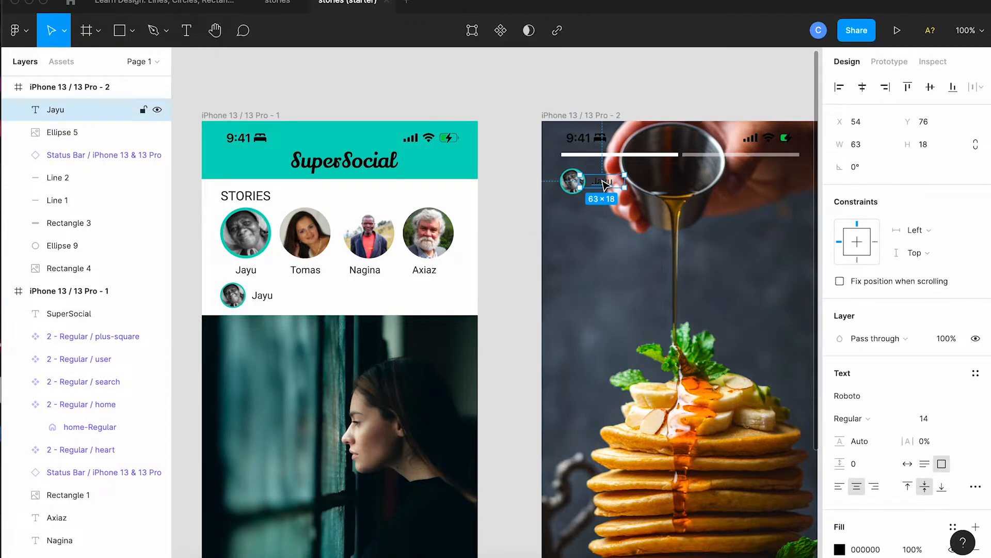
{"action": "left_click", "coordinate": [840, 549]}
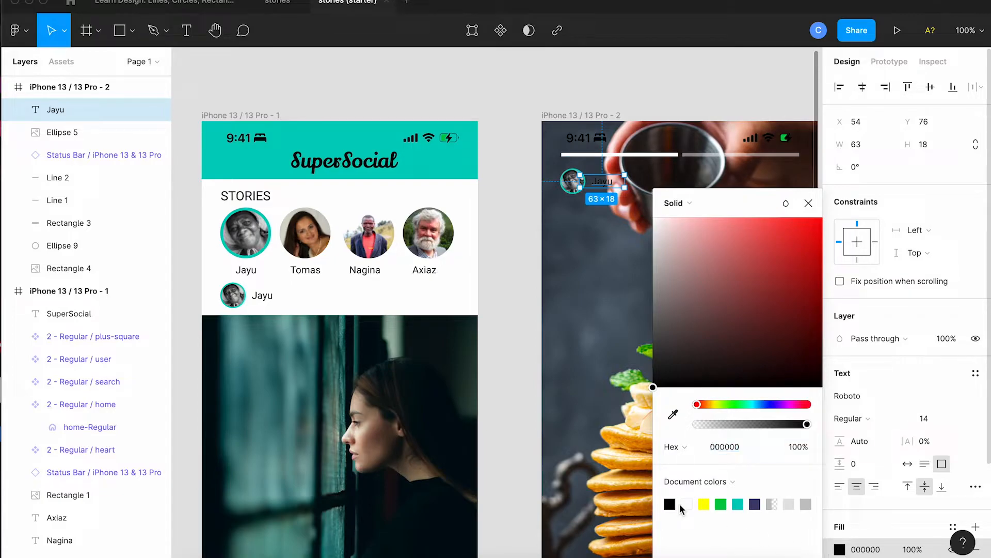
{"action": "left_click", "coordinate": [686, 504]}
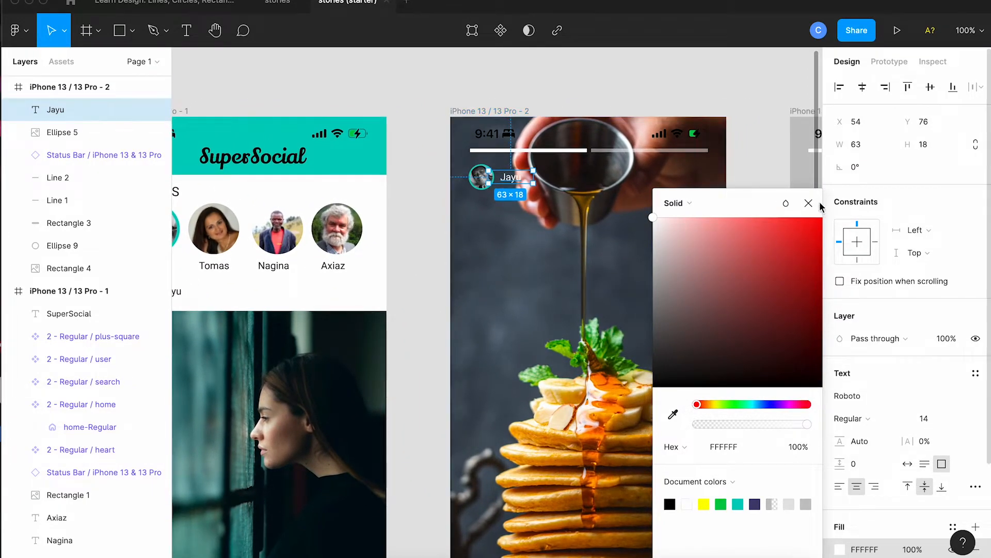
{"action": "left_click", "coordinate": [808, 202]}
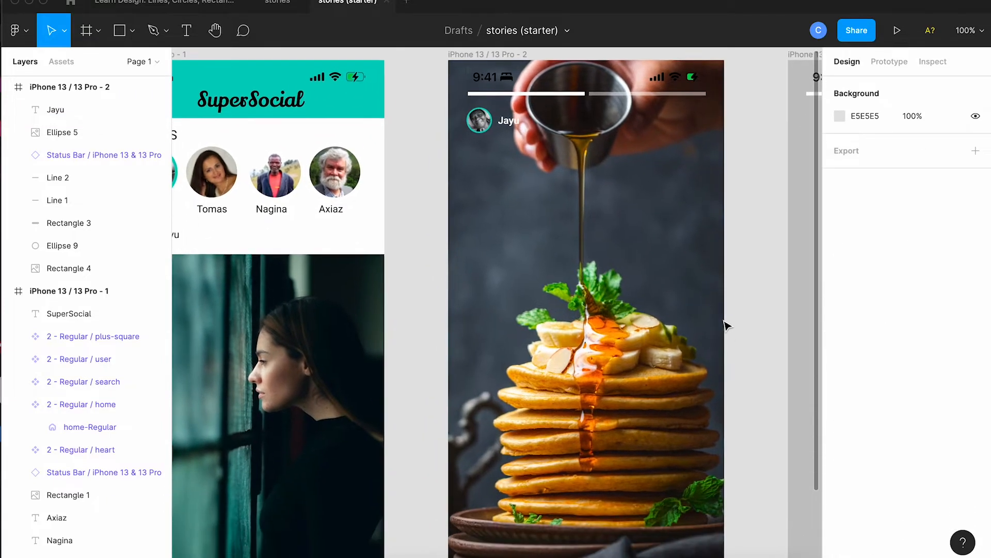
- Add left-aligned 'Send a message' placeholder text in the bottom message field
{"action": "scroll", "scroll_direction": "down", "scroll_amount": 3}
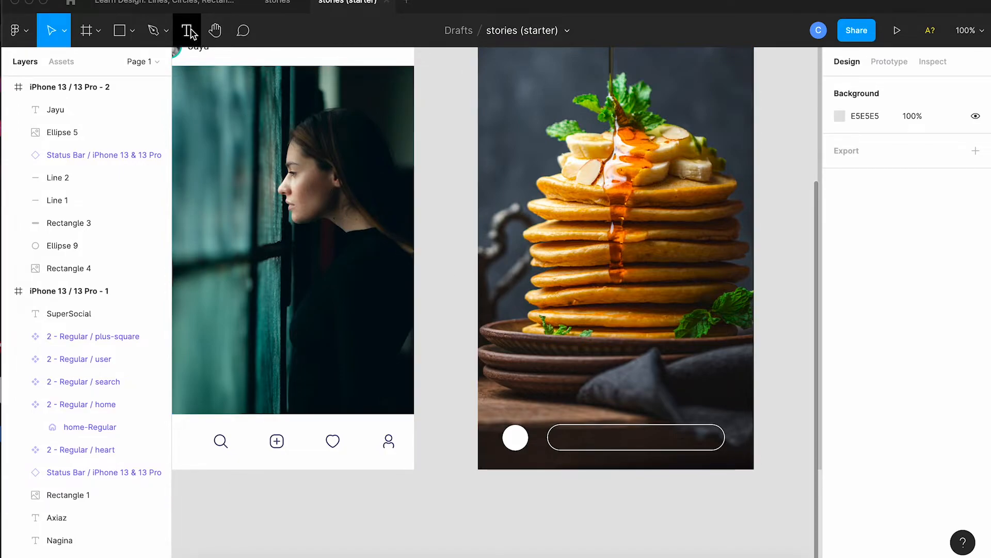
{"action": "left_click", "coordinate": [186, 30]}
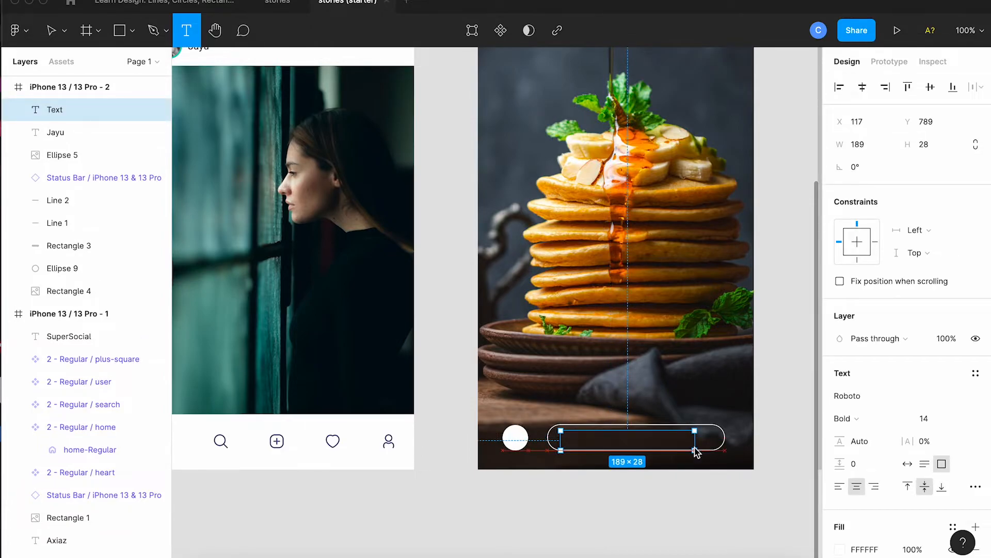
{"action": "type", "text": "Send a message"}
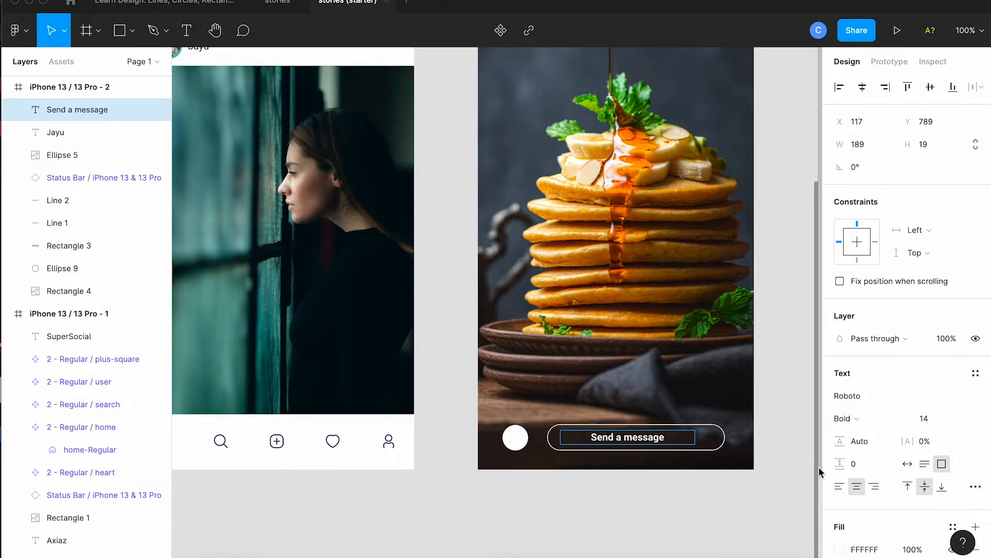
{"action": "left_click", "coordinate": [840, 487]}
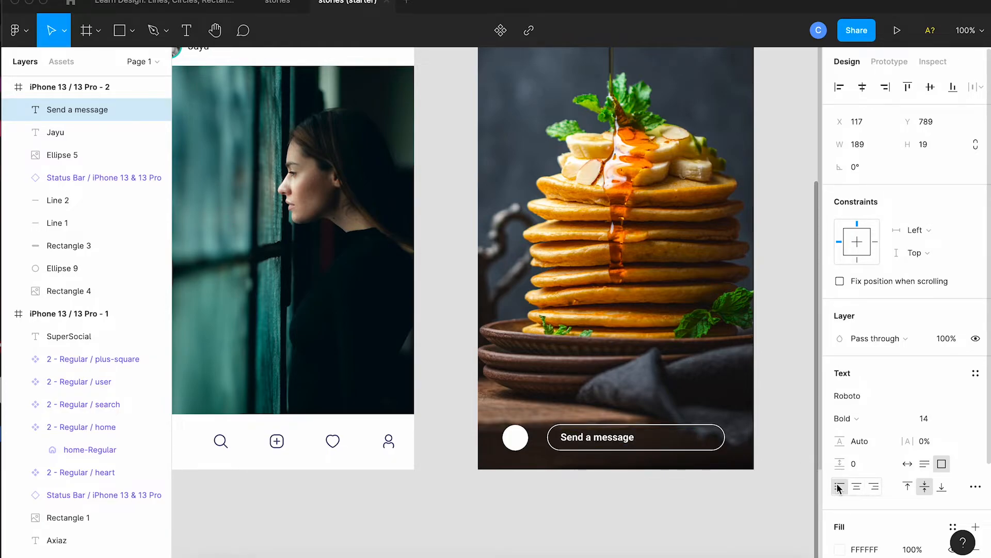
{"action": "double_click", "coordinate": [595, 437]}
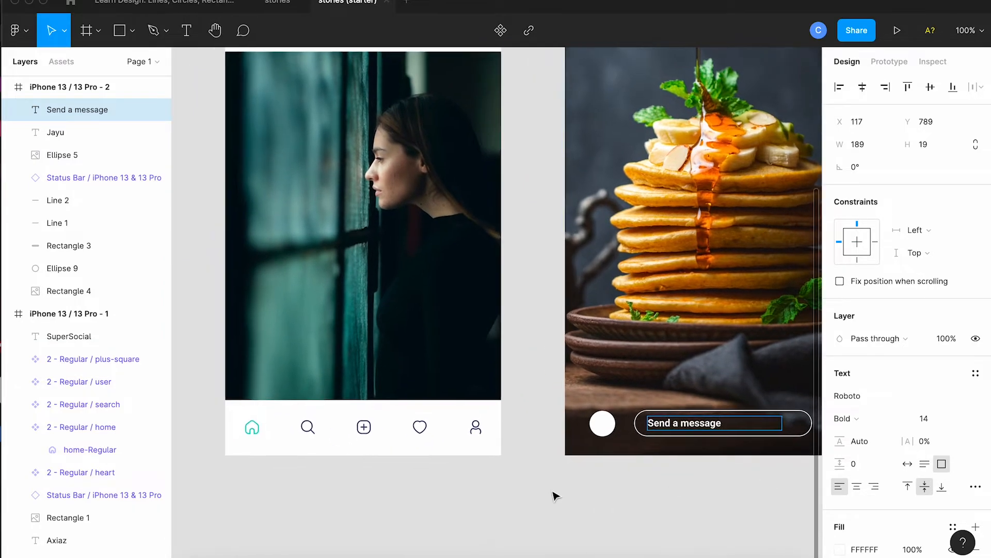
- Set the pasted heart icon's fill to teal 54CDBF inside the white circle
{"action": "left_click", "coordinate": [419, 426]}
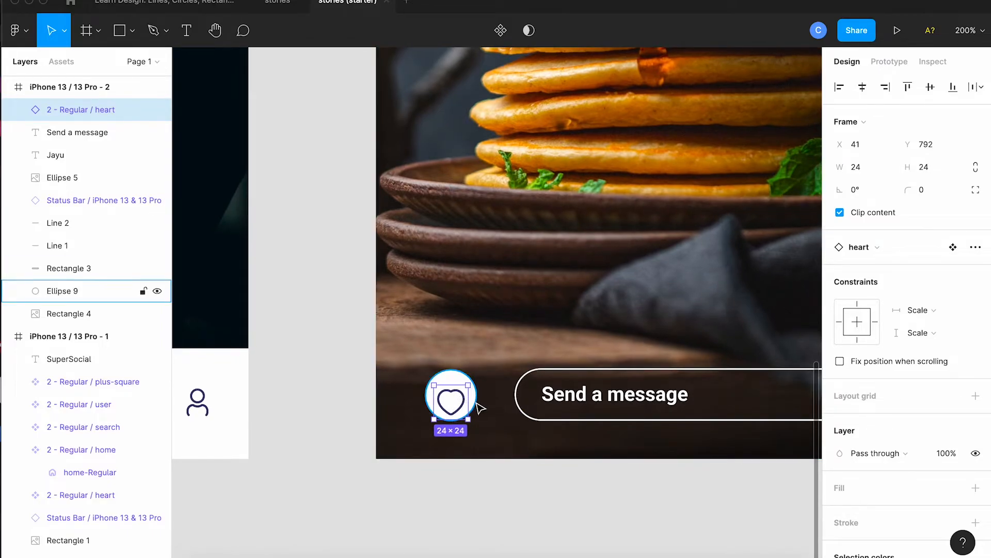
{"action": "left_click", "coordinate": [63, 291]}
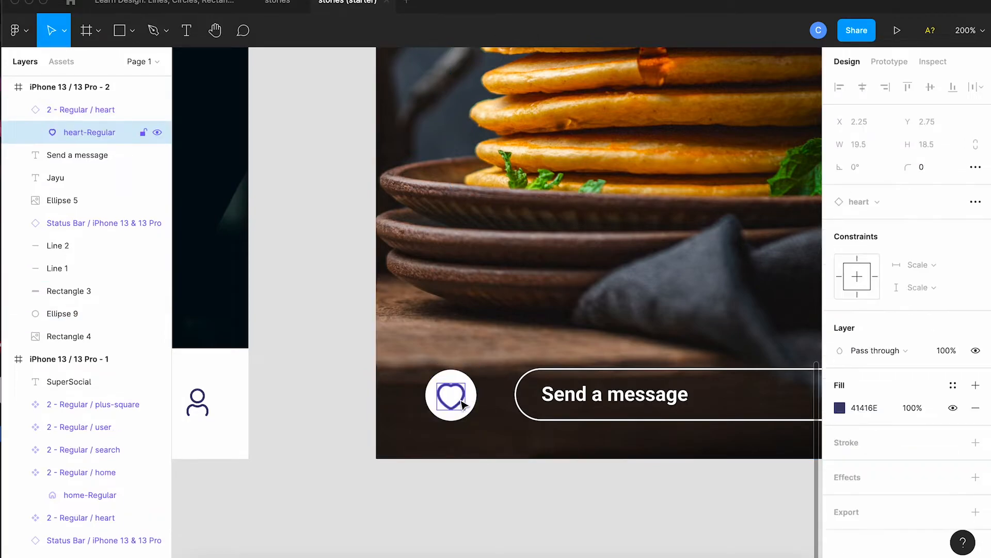
{"action": "left_click", "coordinate": [839, 407]}
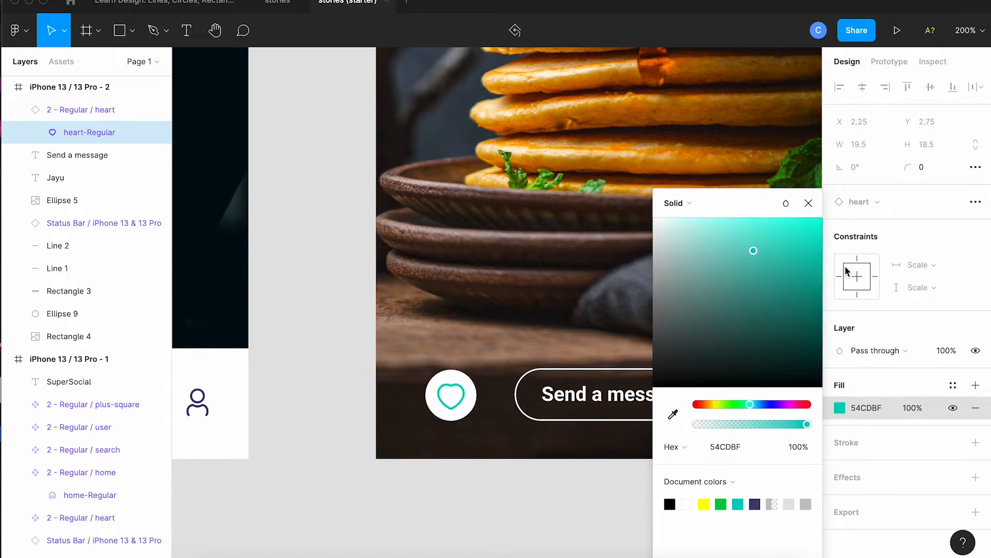
{"action": "left_click", "coordinate": [808, 203]}
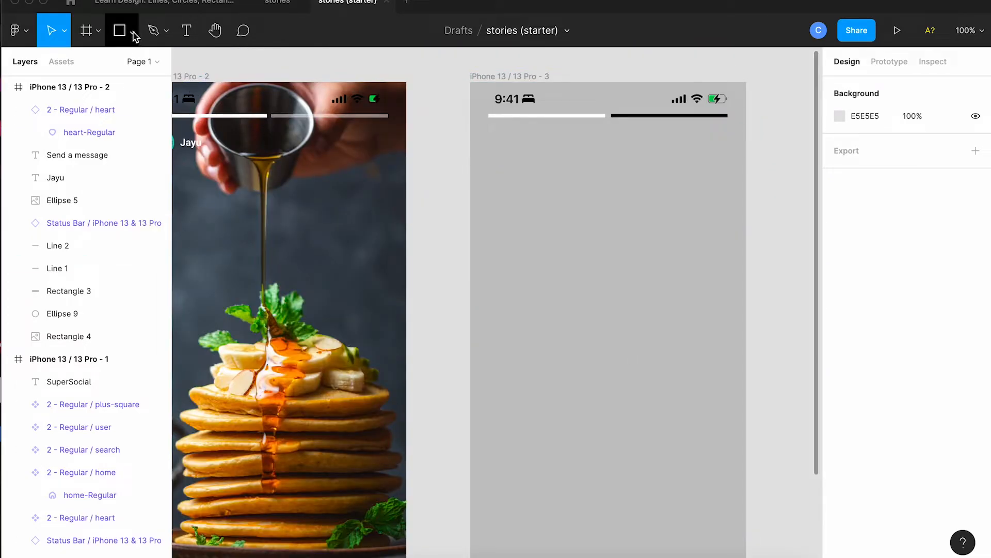
- Place the joseph-gonzalez eggs-and-avocado photo into the third phone frame
{"action": "left_click", "coordinate": [133, 31]}
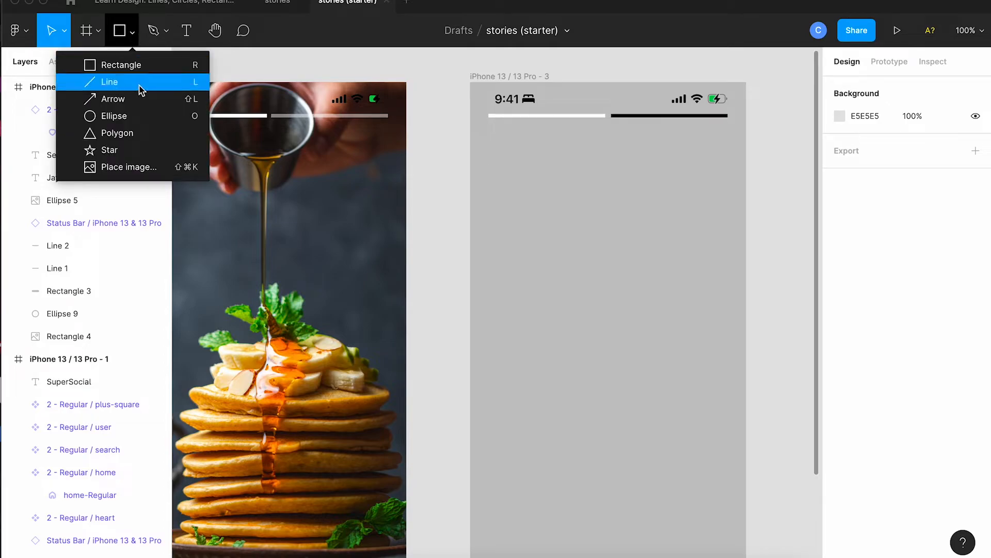
{"action": "left_click", "coordinate": [129, 166]}
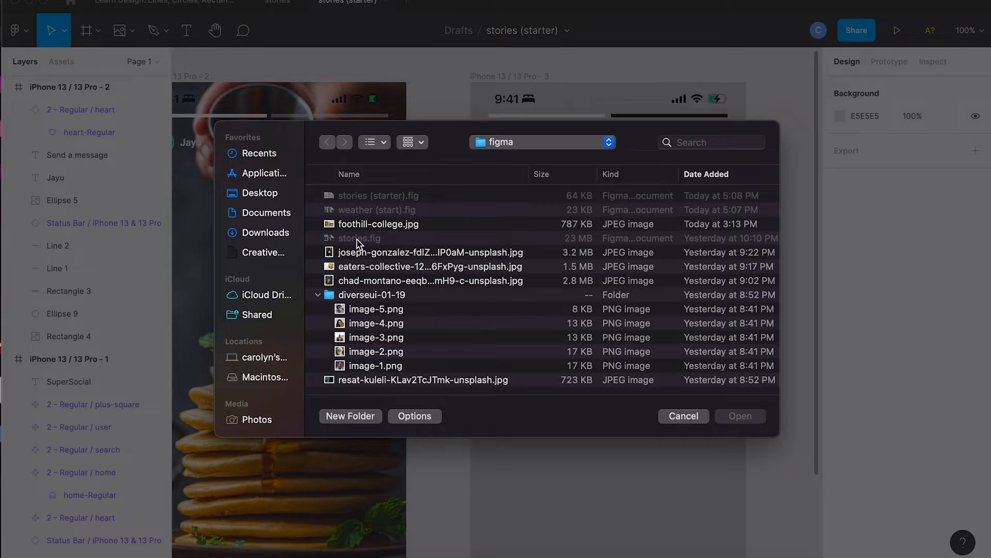
{"action": "left_click", "coordinate": [430, 253]}
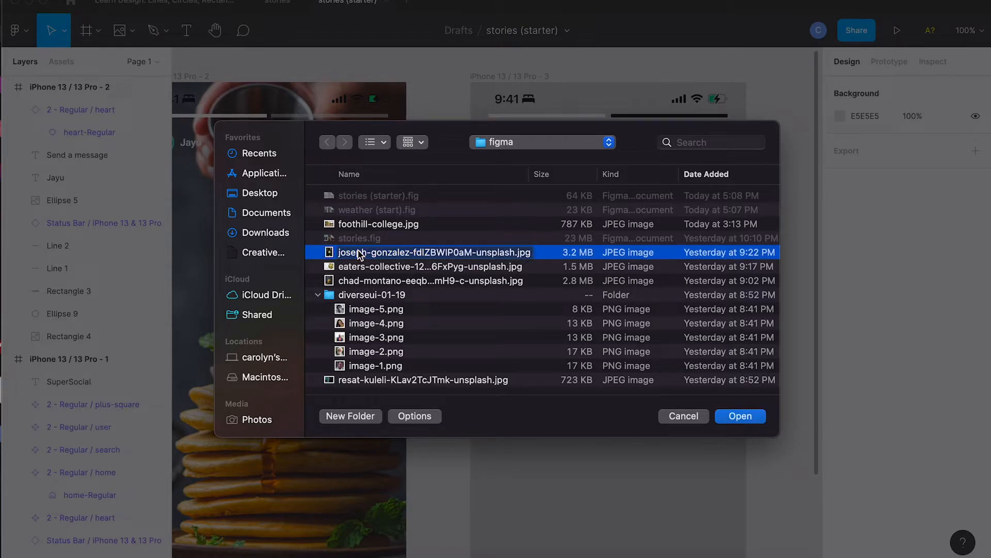
{"action": "left_click", "coordinate": [739, 416]}
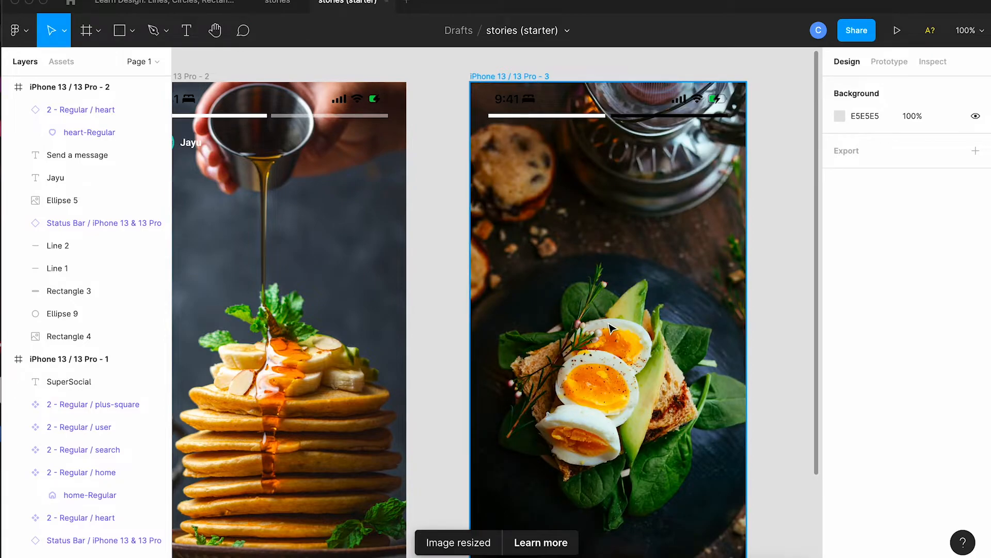
{"action": "mouse_move", "coordinate": [599, 245]}
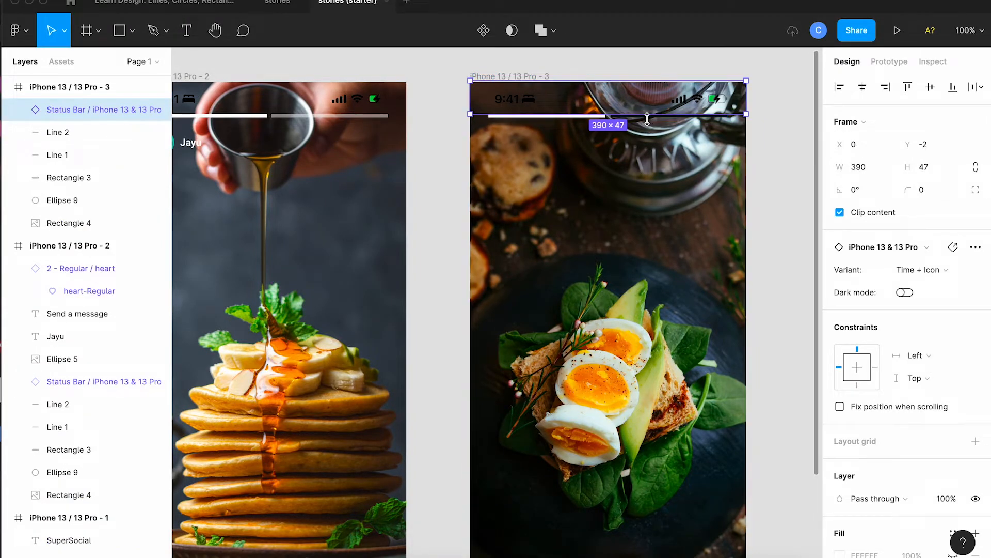
- Give the egg story's right-hand progress line a white FFFFFF stroke
{"action": "left_click", "coordinate": [57, 132]}
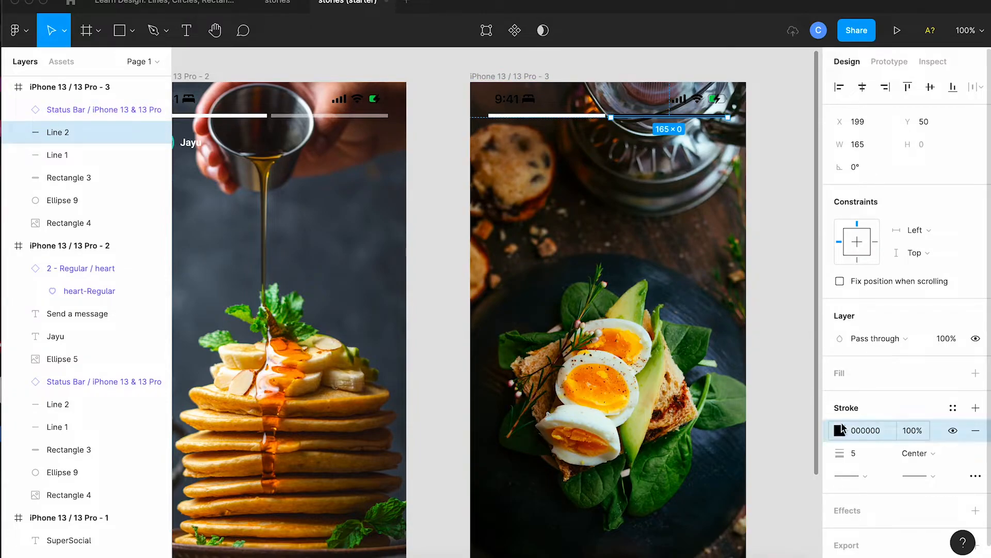
{"action": "left_click", "coordinate": [841, 431]}
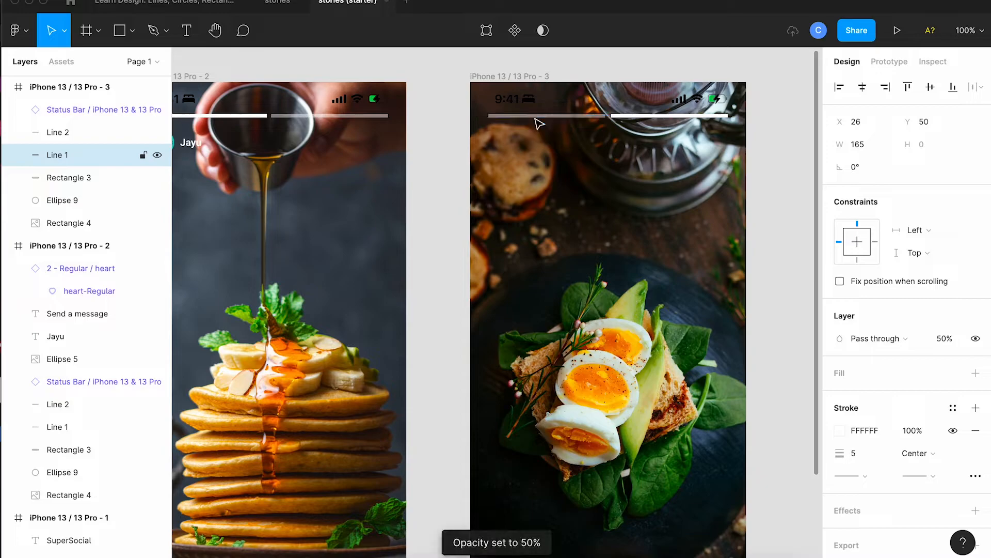
{"action": "left_click", "coordinate": [545, 117]}
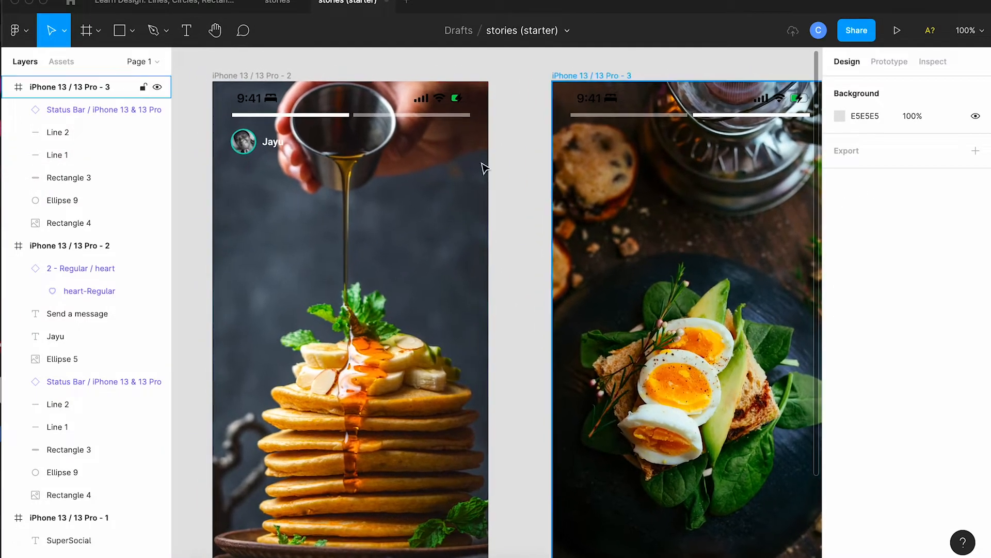
- Multi-select Jayu's avatar, name, heart and message field on frame 2 to copy to frame 3
{"action": "left_click", "coordinate": [273, 142]}
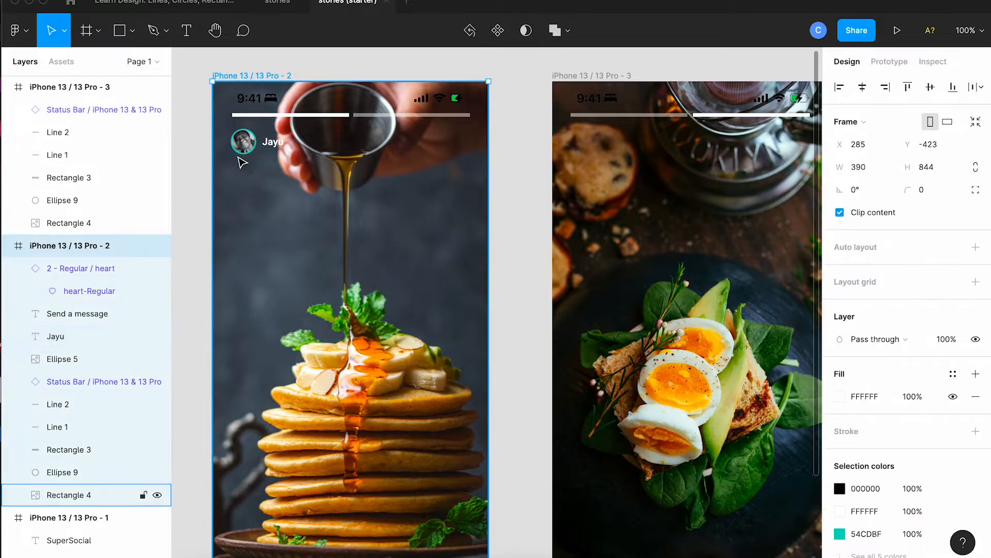
{"action": "left_click", "coordinate": [243, 142]}
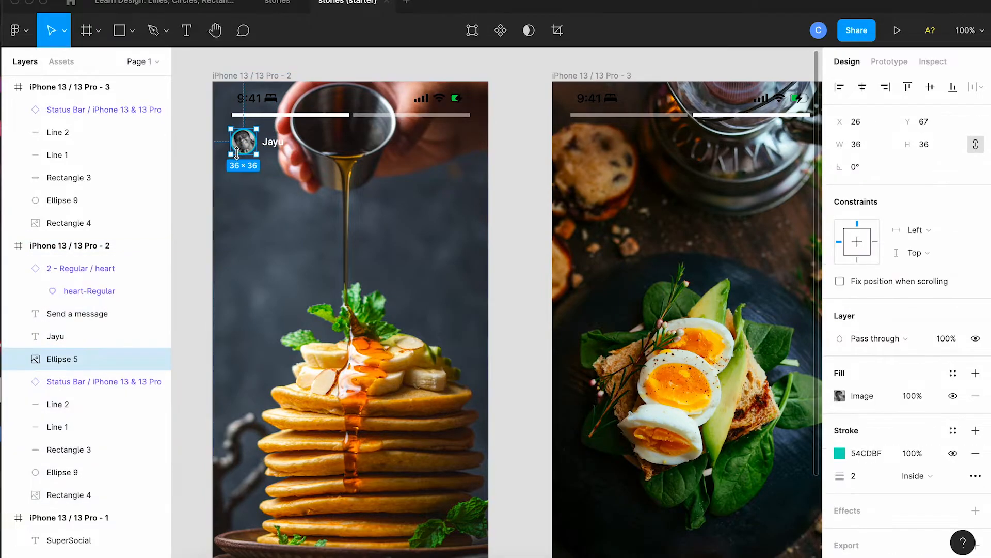
{"action": "left_click", "coordinate": [274, 141]}
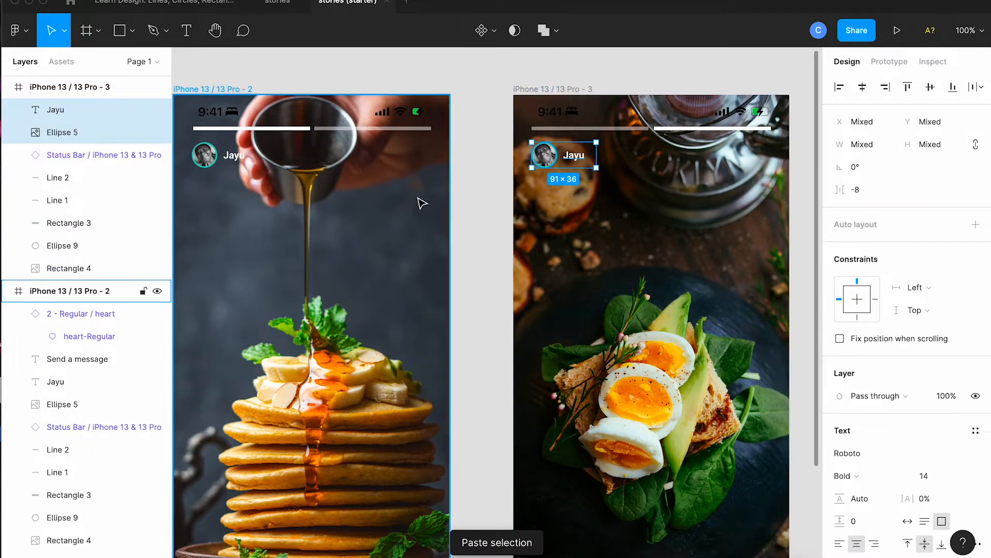
{"action": "scroll", "scroll_direction": "down", "scroll_amount": 3}
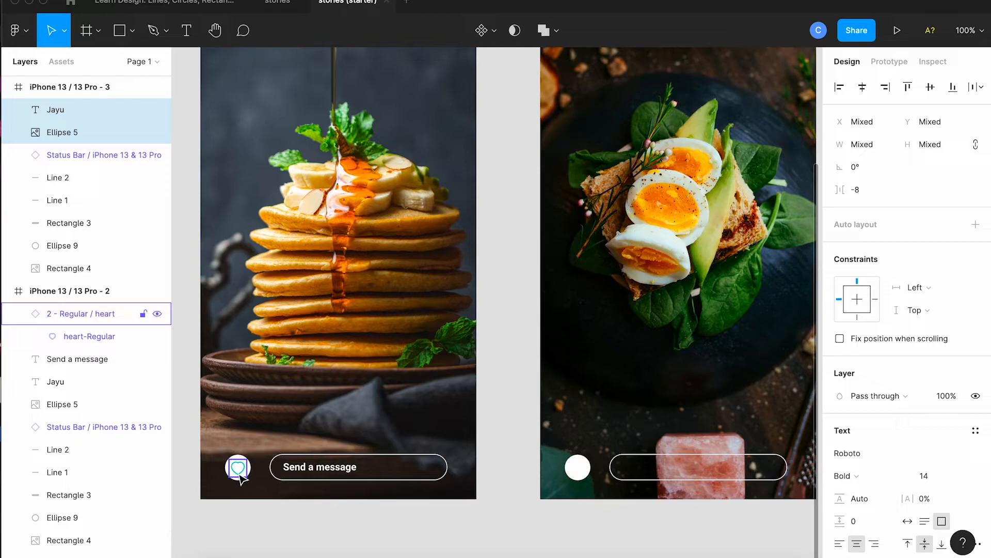
{"action": "left_click", "coordinate": [78, 358]}
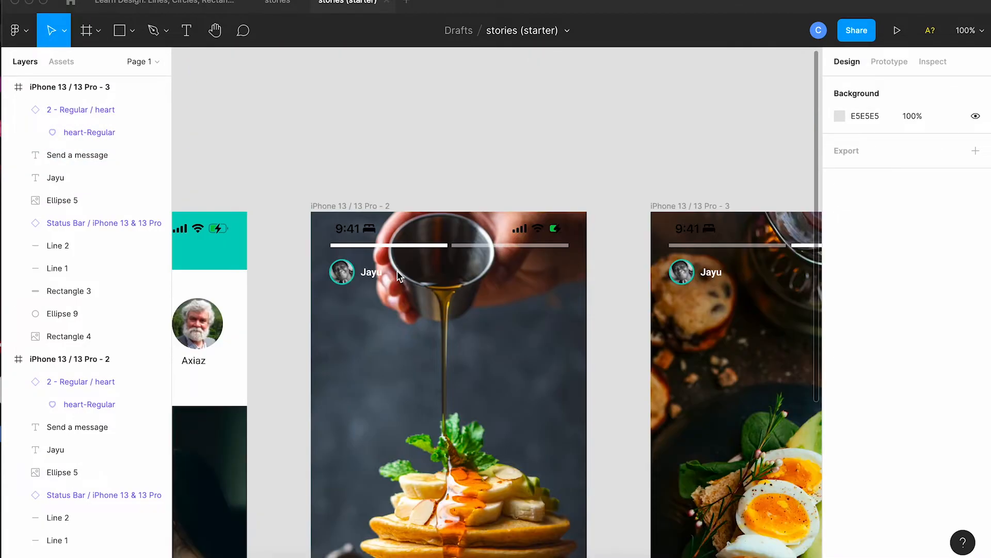
{"action": "mouse_move", "coordinate": [567, 270]}
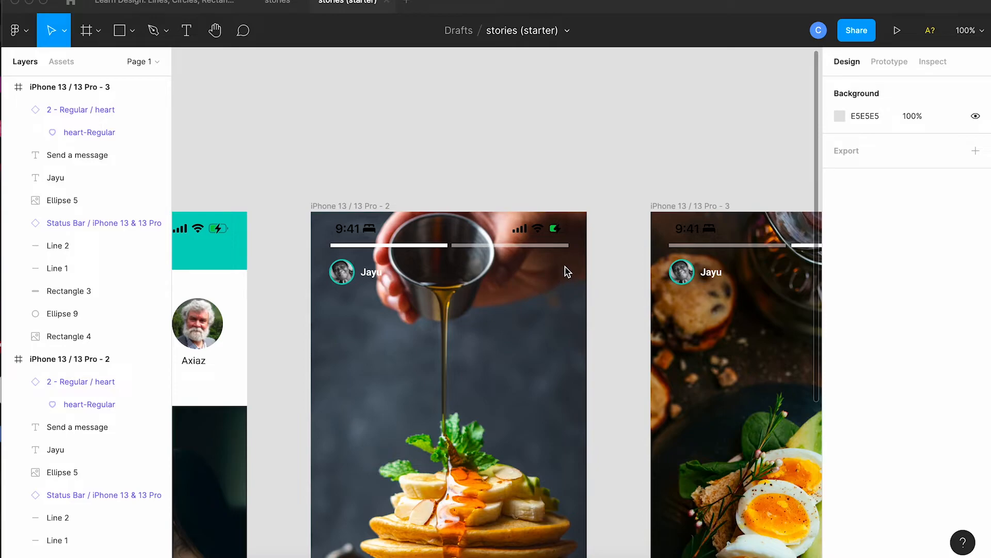
{"action": "mouse_move", "coordinate": [137, 36]}
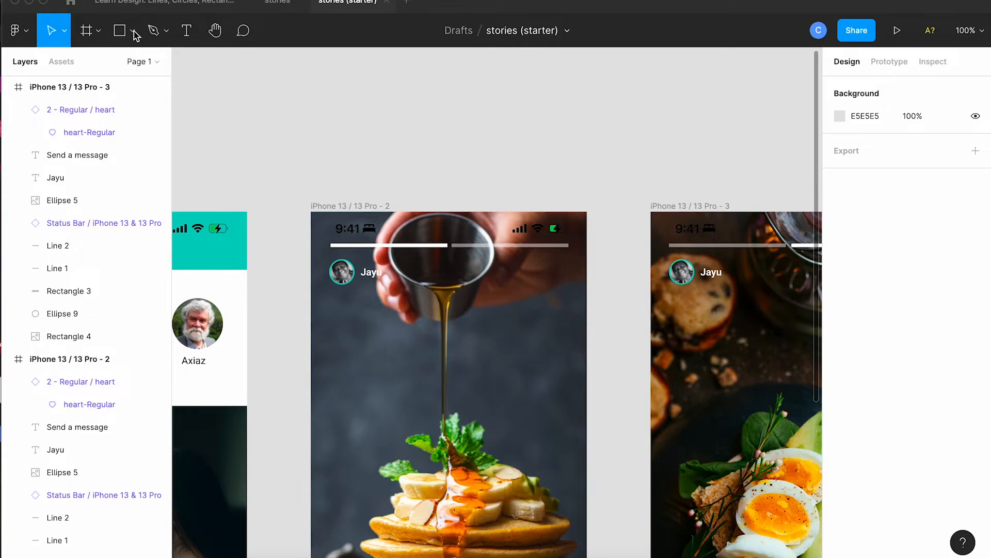
- Draw two crossing lines with a white stroke of weight 3 as the close X
{"action": "left_click", "coordinate": [135, 30]}
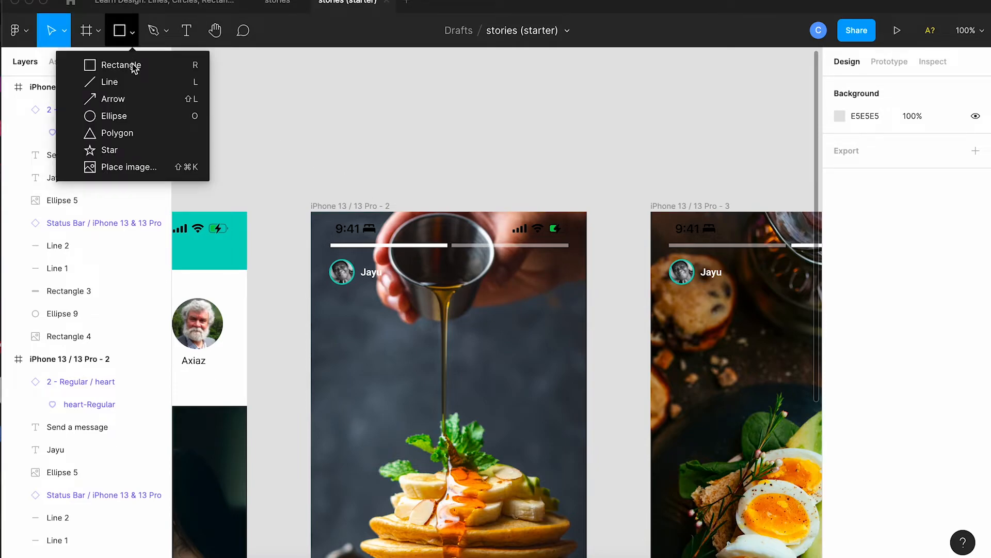
{"action": "left_click", "coordinate": [110, 82]}
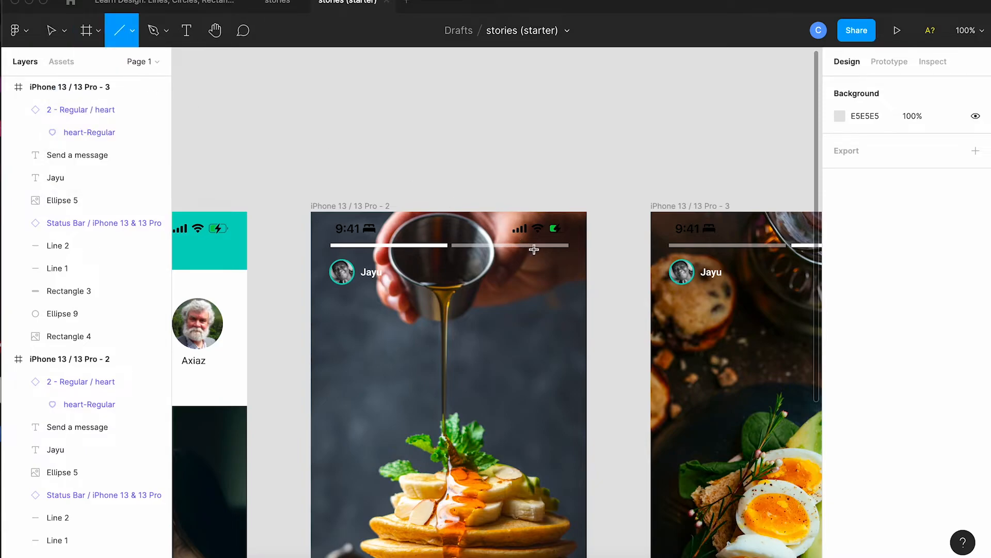
{"action": "mouse_move", "coordinate": [552, 265]}
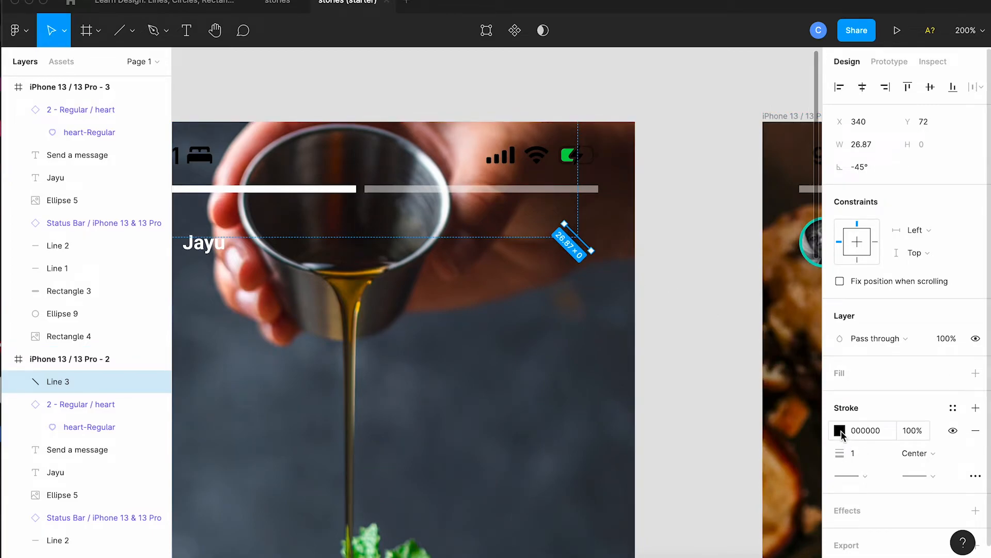
{"action": "left_click", "coordinate": [840, 430]}
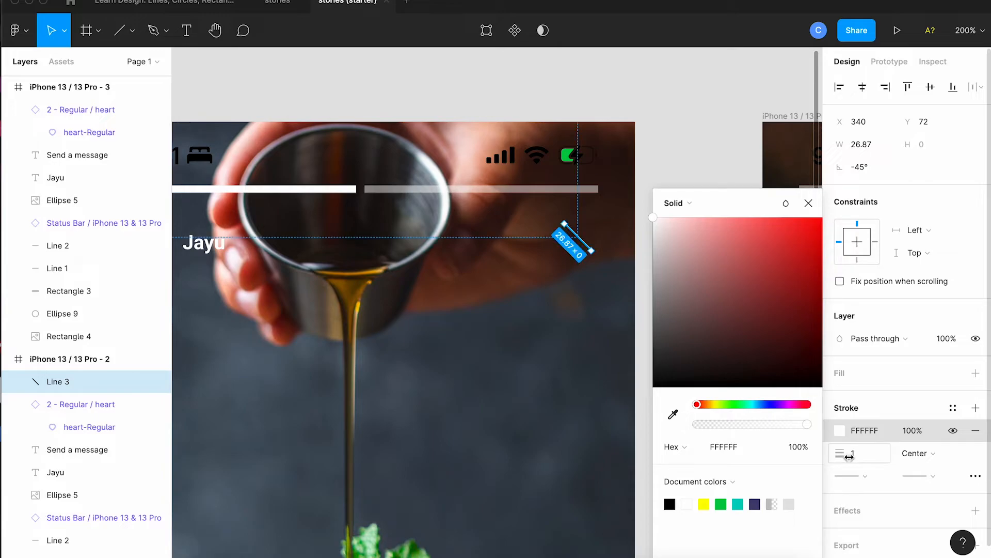
{"action": "left_click", "coordinate": [859, 453]}
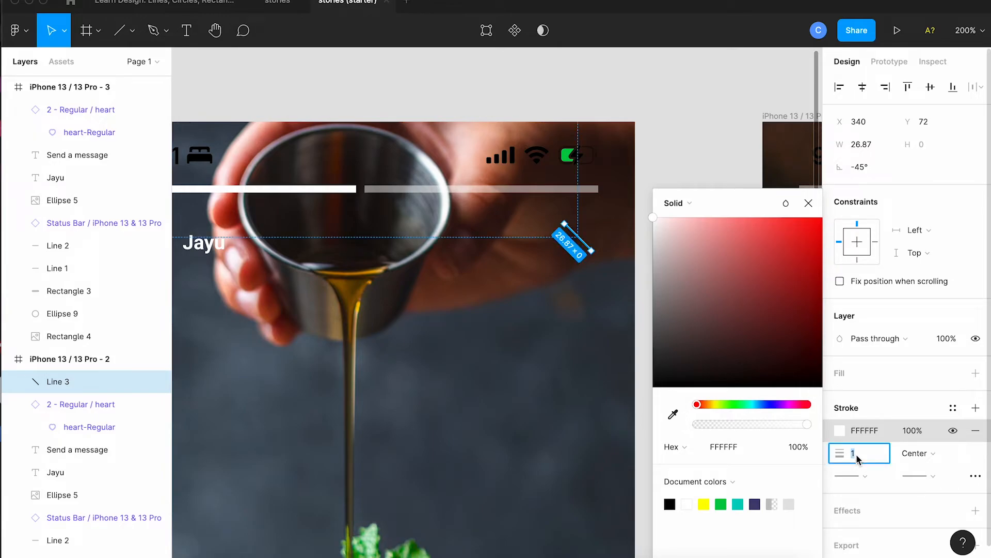
{"action": "type", "text": "3"}
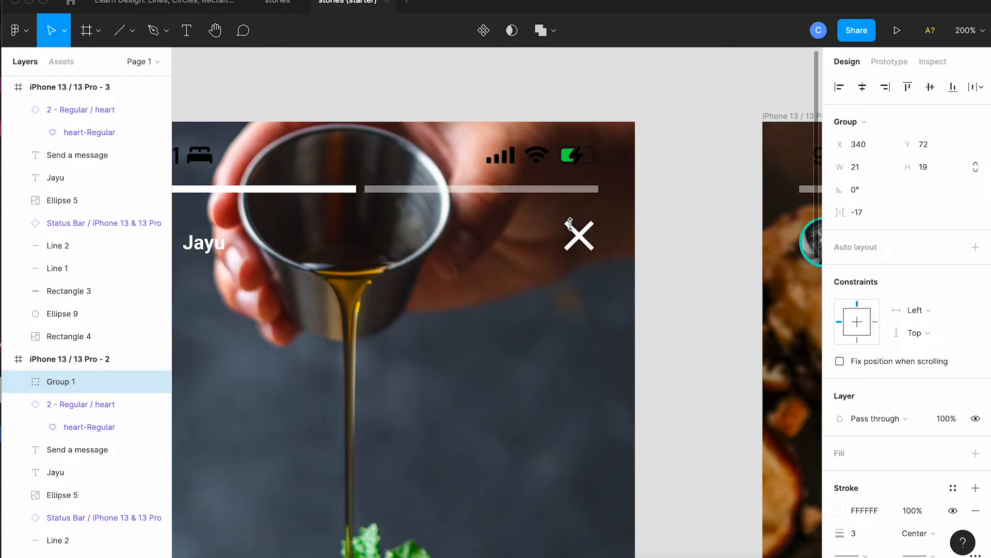
{"action": "left_click", "coordinate": [578, 235]}
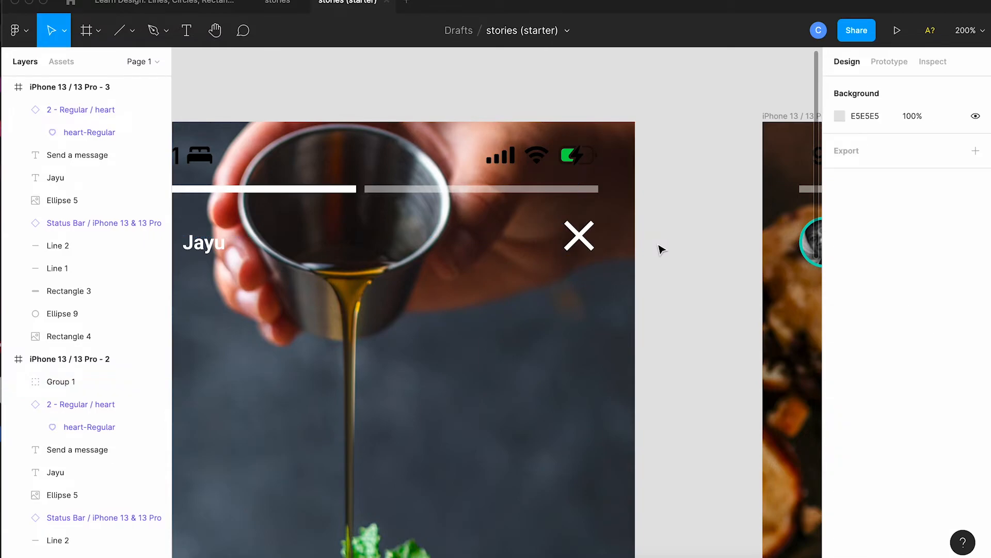
{"action": "left_click", "coordinate": [578, 237]}
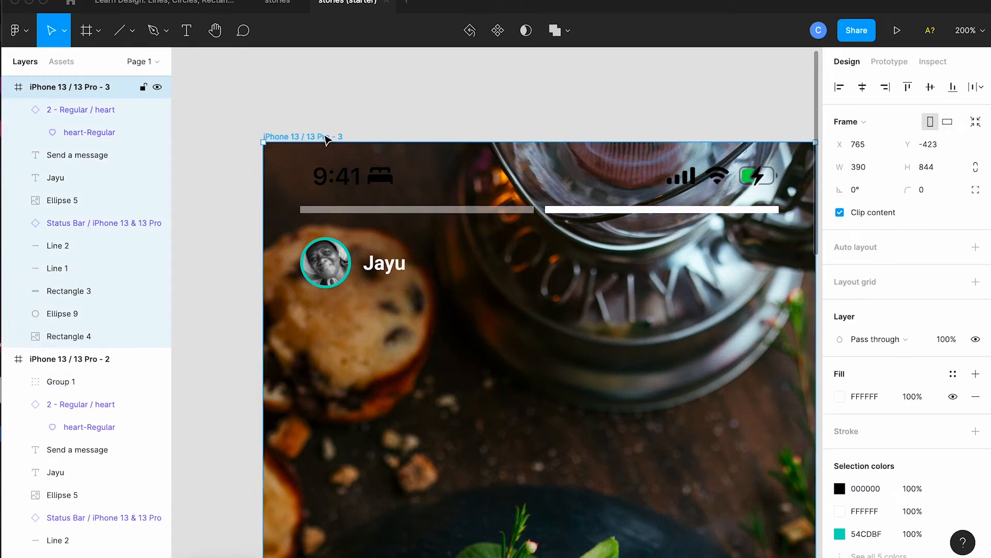
- Paste the close X into the iPhone 13 / 13 Pro - 3 egg story frame
{"action": "key", "text": "cmd+v"}
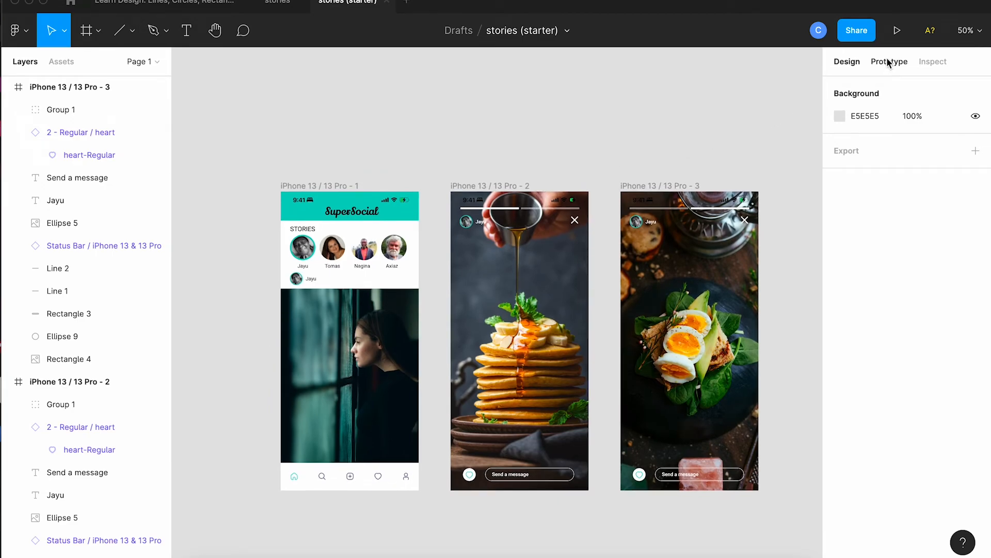
- Link Jayu's feed avatar to the pancake story screen with a Dissolve transition
{"action": "left_click", "coordinate": [889, 61]}
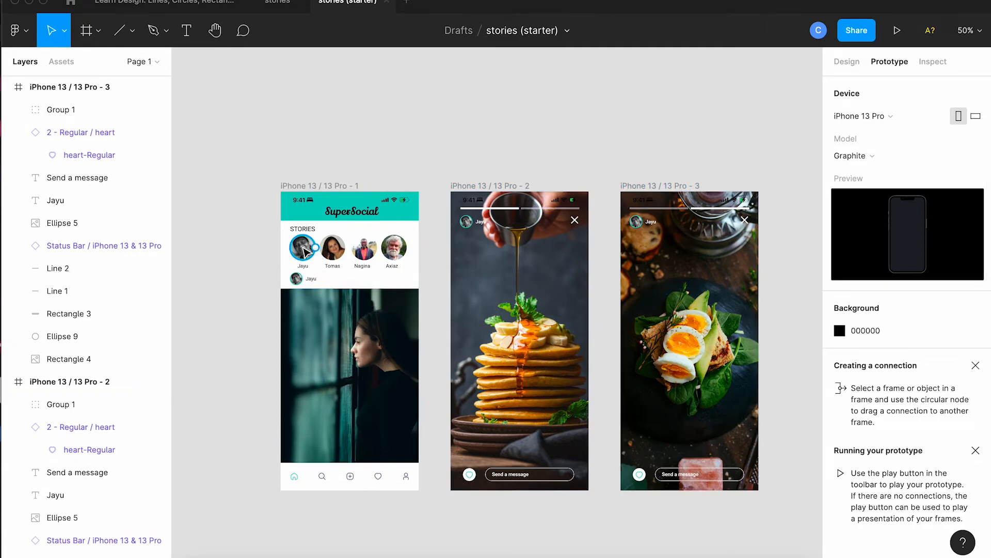
{"action": "left_click", "coordinate": [303, 247]}
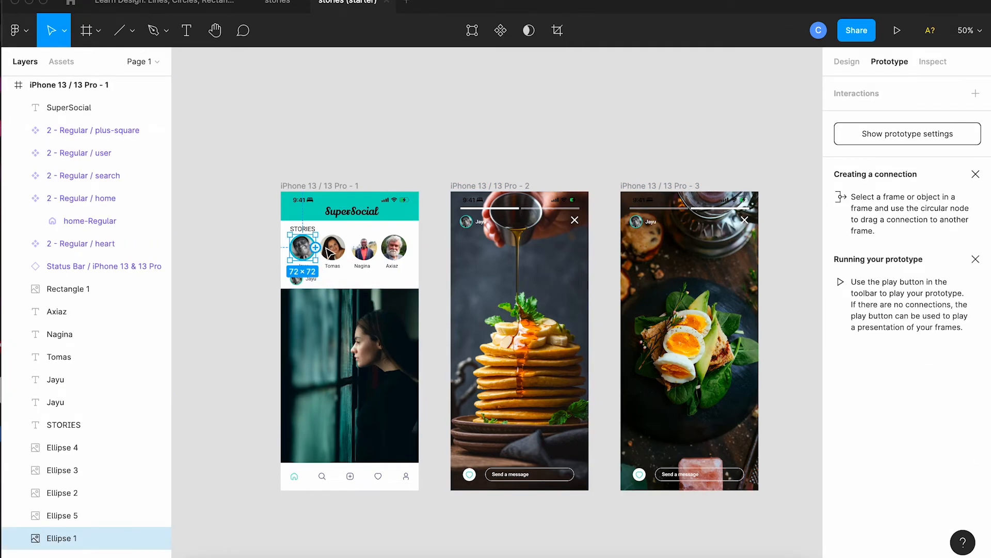
{"action": "left_click", "coordinate": [519, 341]}
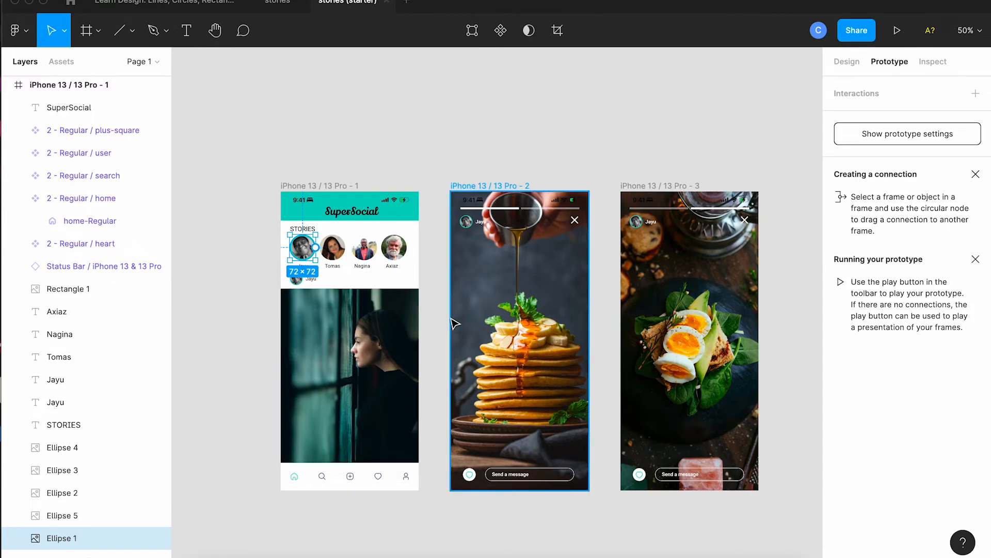
{"action": "left_click_drag", "start_coordinate": [315, 247], "coordinate": [449, 342]}
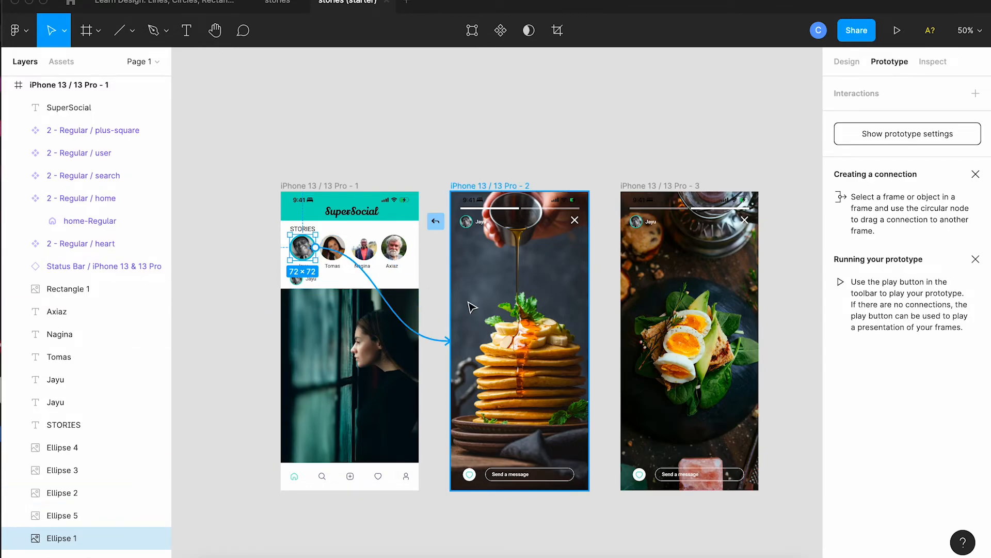
{"action": "left_click", "coordinate": [445, 345]}
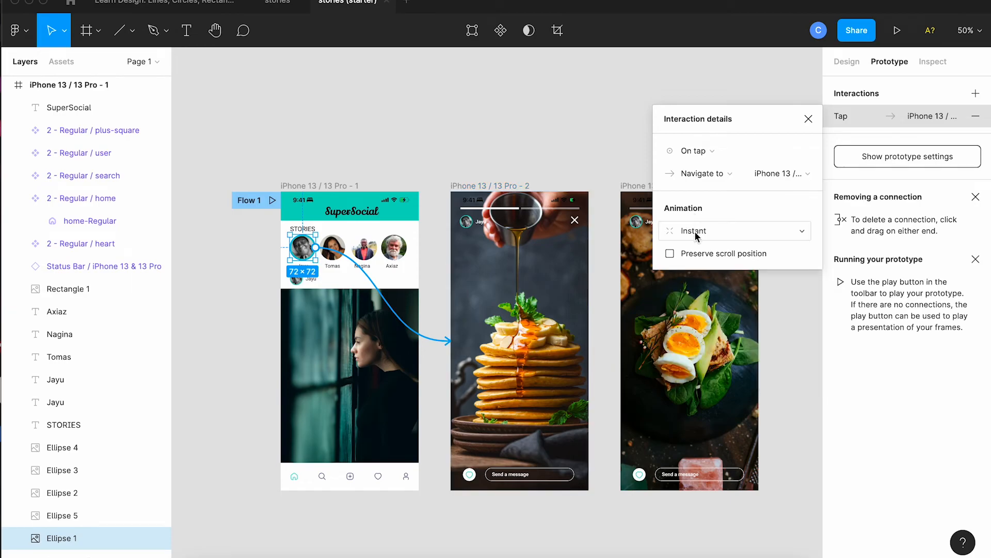
{"action": "left_click", "coordinate": [734, 230]}
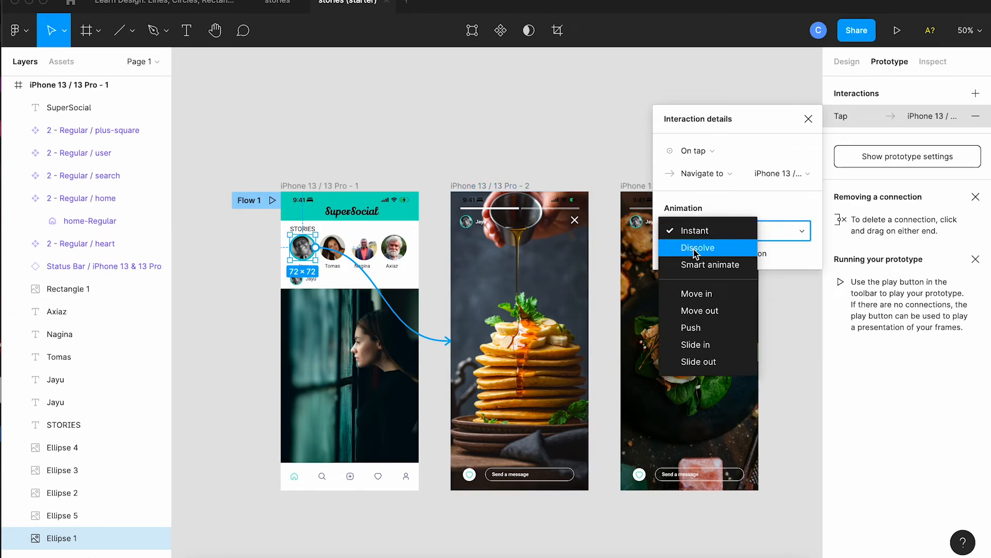
{"action": "left_click", "coordinate": [698, 248]}
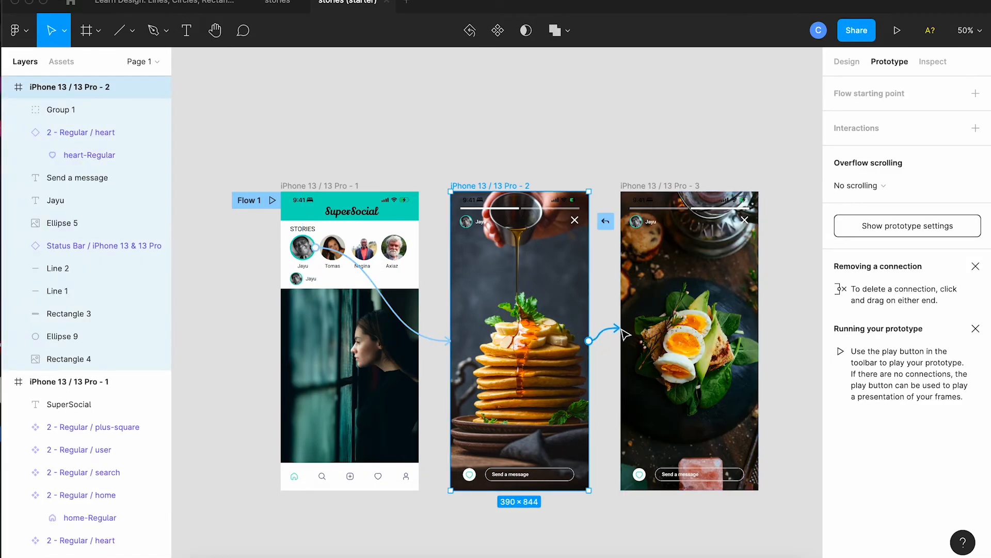
- Review the pancake story's tap interaction details and close them
{"action": "left_click", "coordinate": [588, 340]}
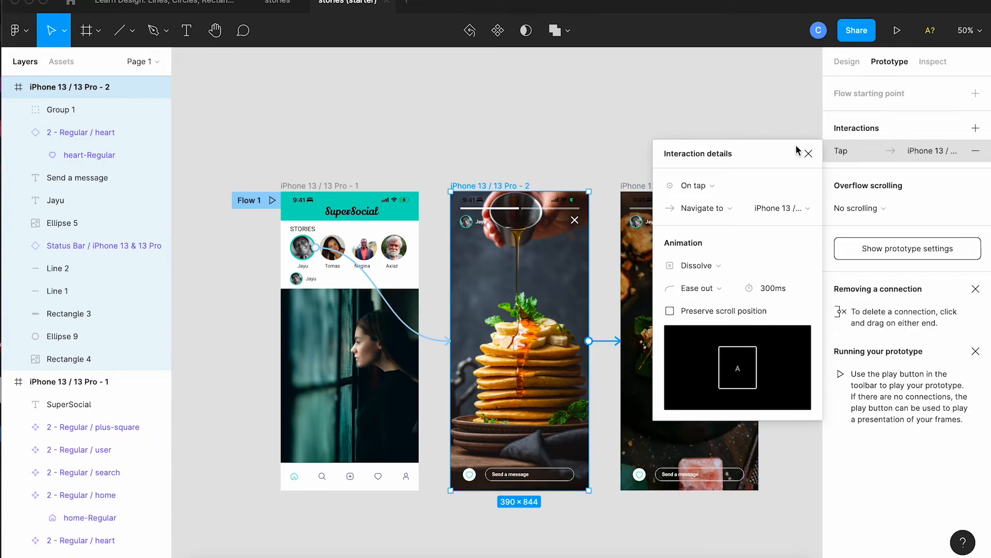
{"action": "left_click", "coordinate": [808, 153]}
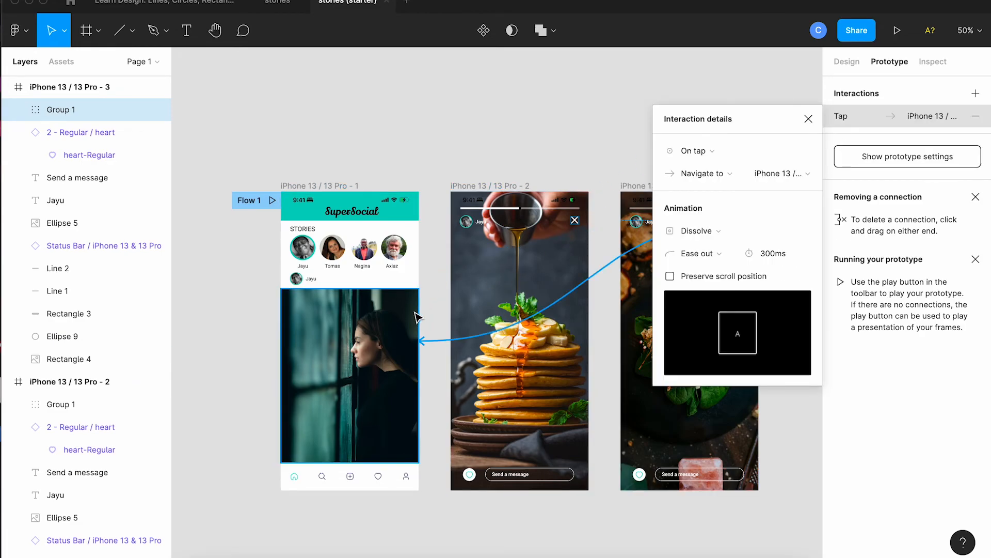
{"action": "left_click", "coordinate": [809, 118]}
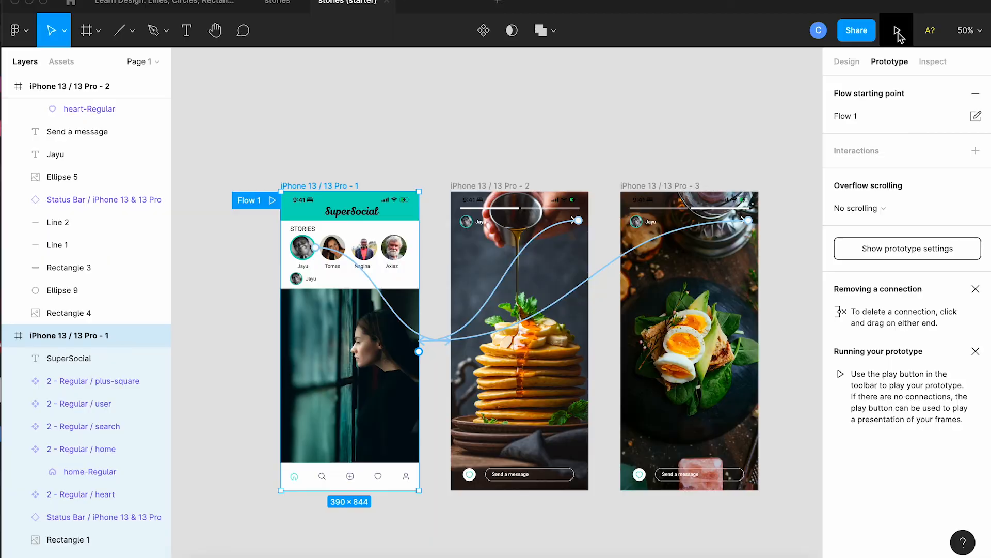
- Present the prototype, tapping Jayu's avatar into the stories and the close X back to the feed
{"action": "left_click", "coordinate": [896, 30]}
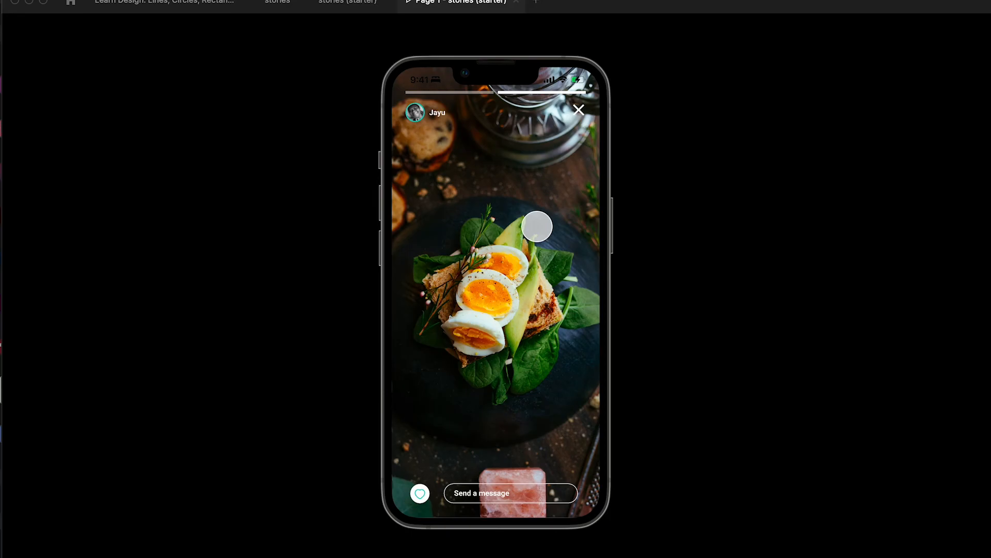
{"action": "left_click", "coordinate": [578, 110]}
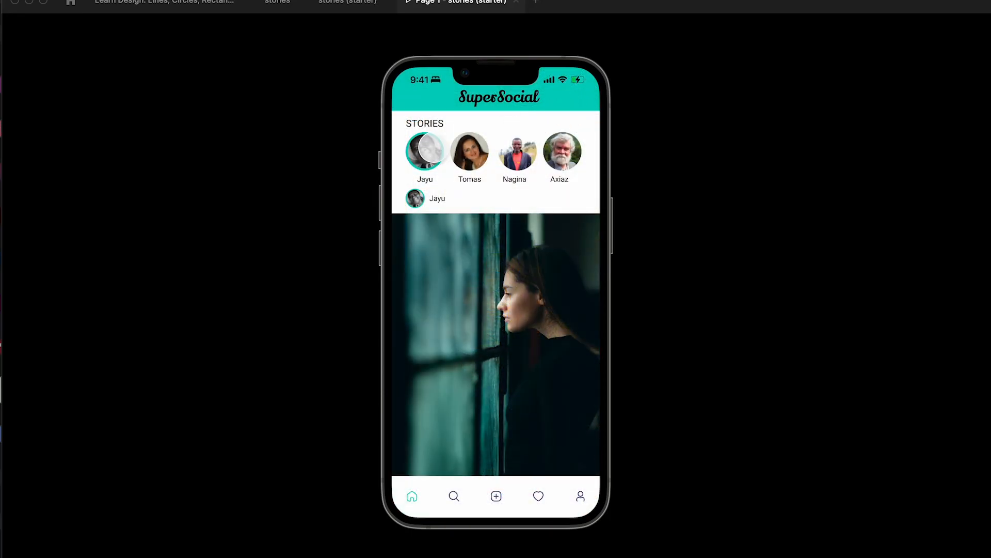
{"action": "left_click", "coordinate": [425, 150]}
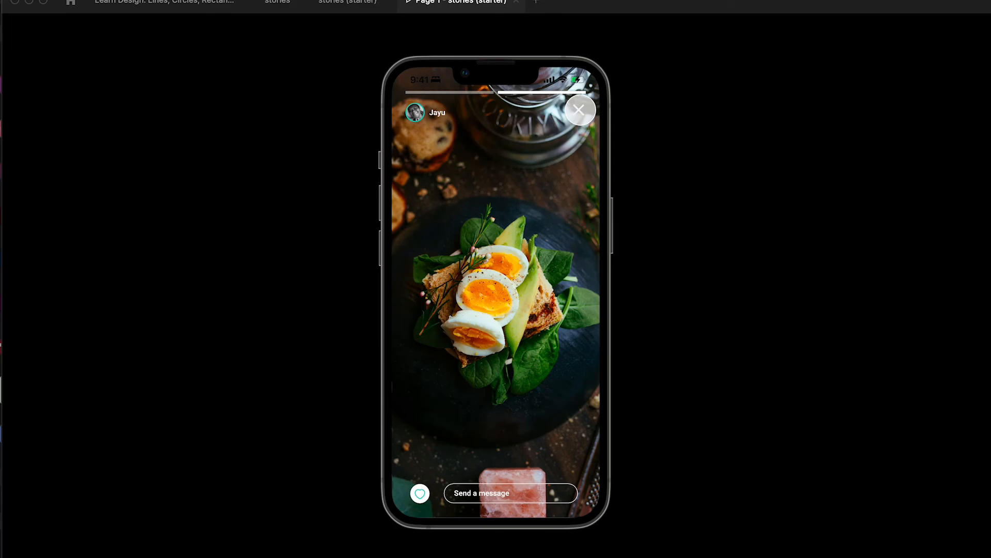
{"action": "left_click", "coordinate": [578, 110]}
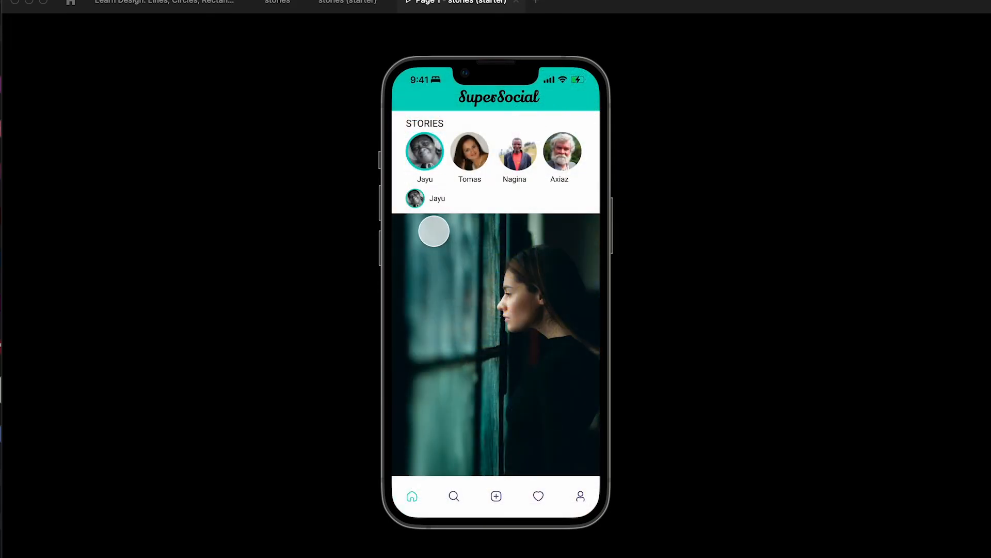
{"action": "left_click", "coordinate": [425, 152]}
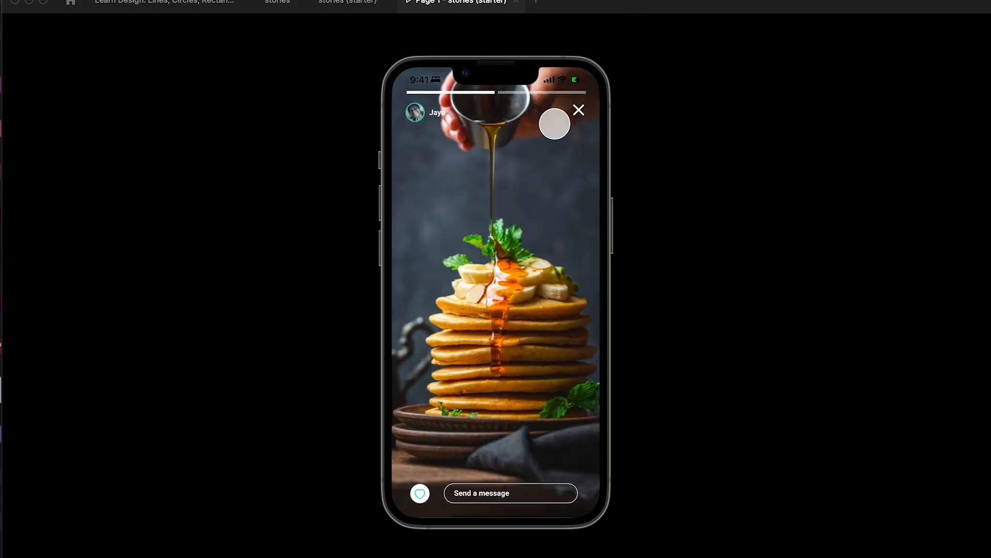